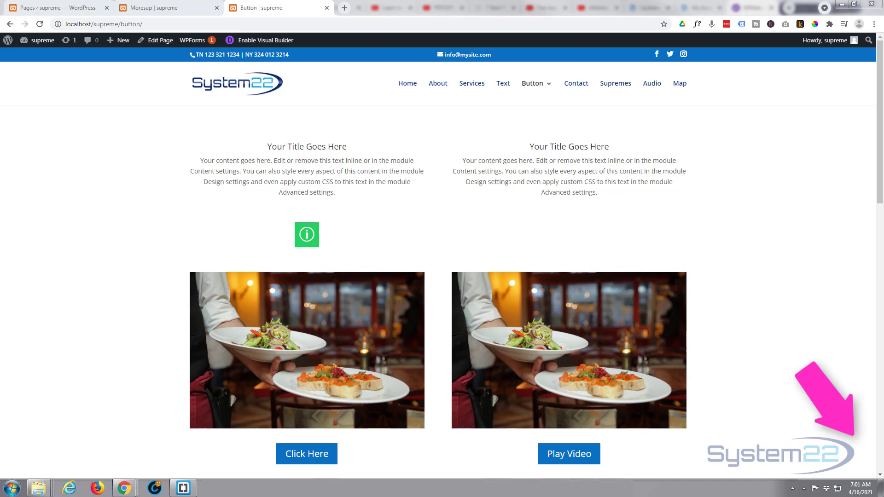
mouse_move(875, 5)
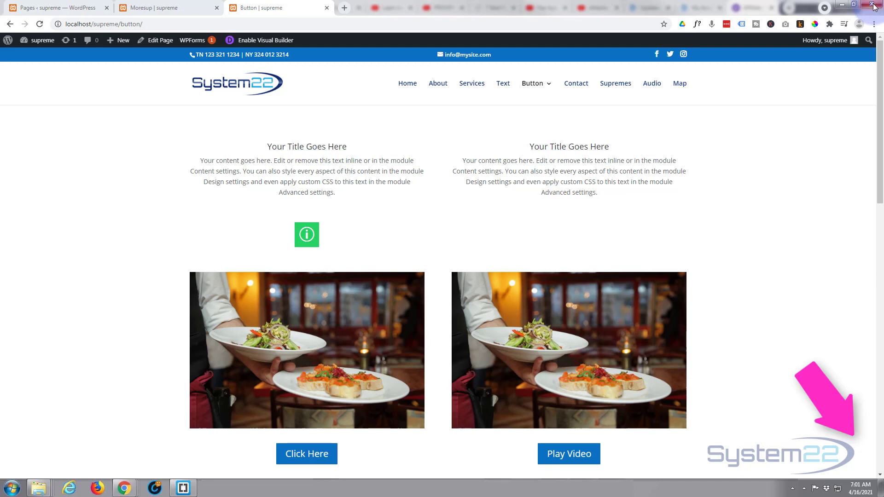
Enable the Visual Builder on the Button page to start editing it visually.
click(276, 255)
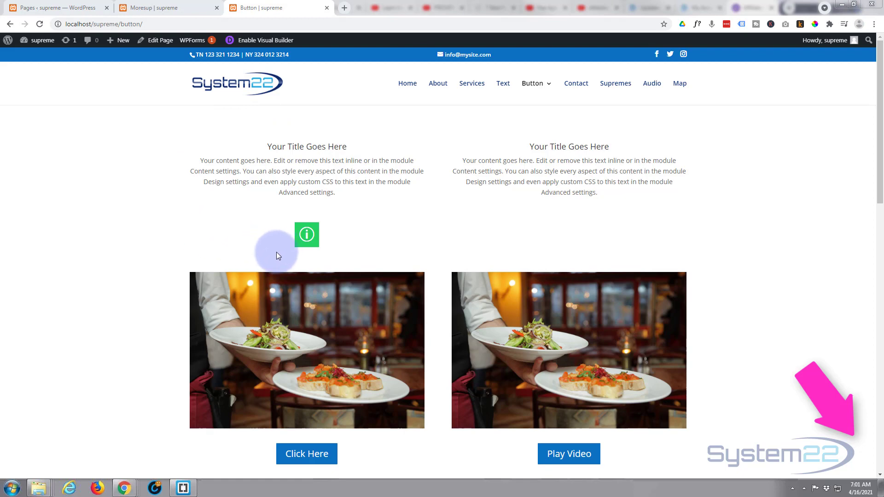
mouse_move(306, 235)
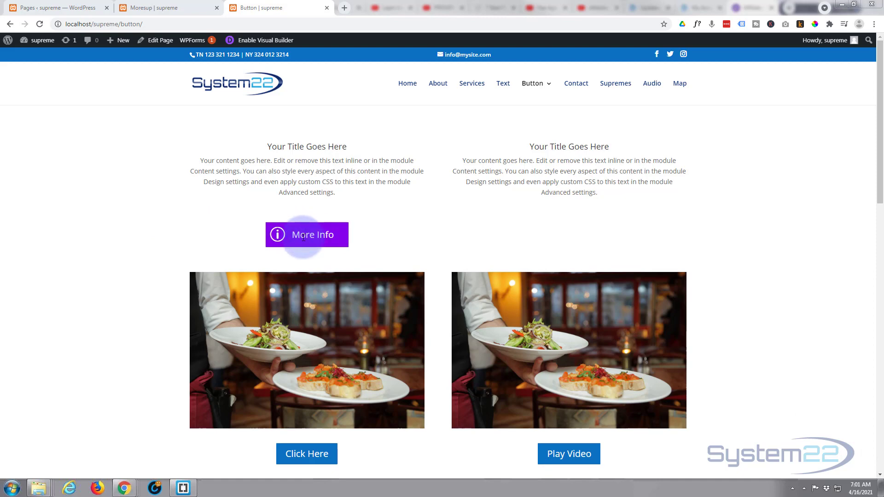
mouse_move(136, 227)
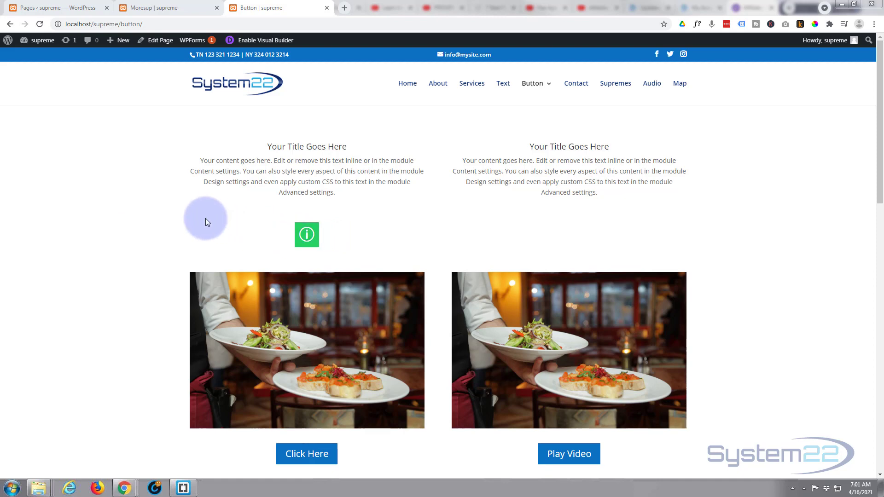
mouse_move(146, 219)
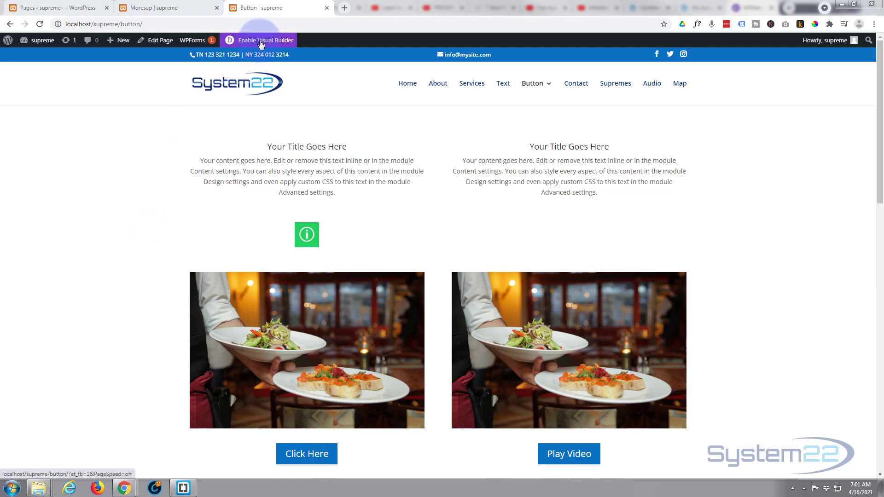
click(258, 39)
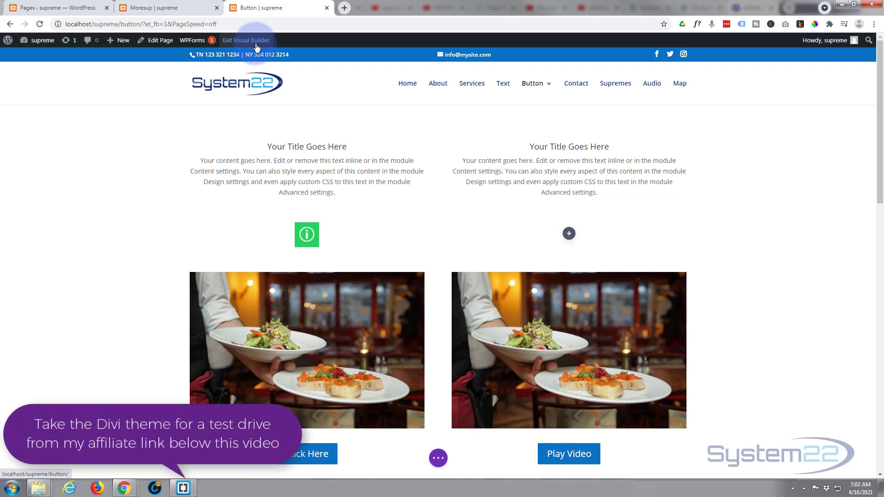
mouse_move(245, 82)
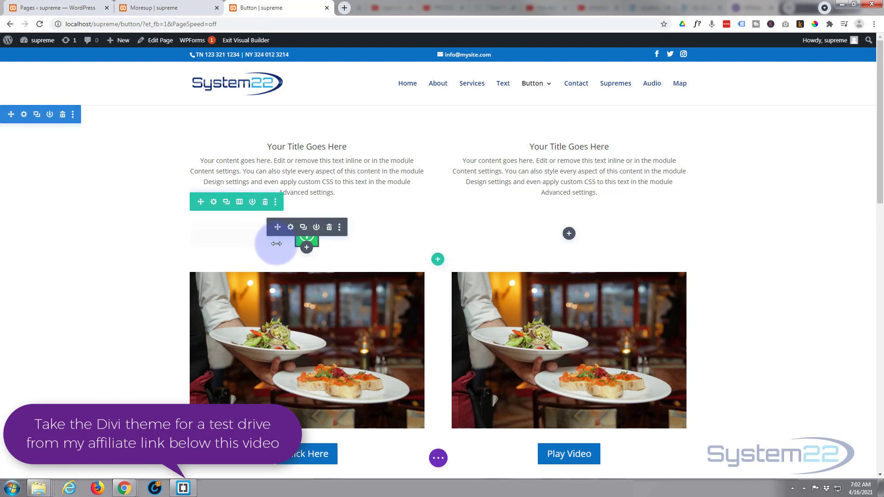
mouse_move(507, 245)
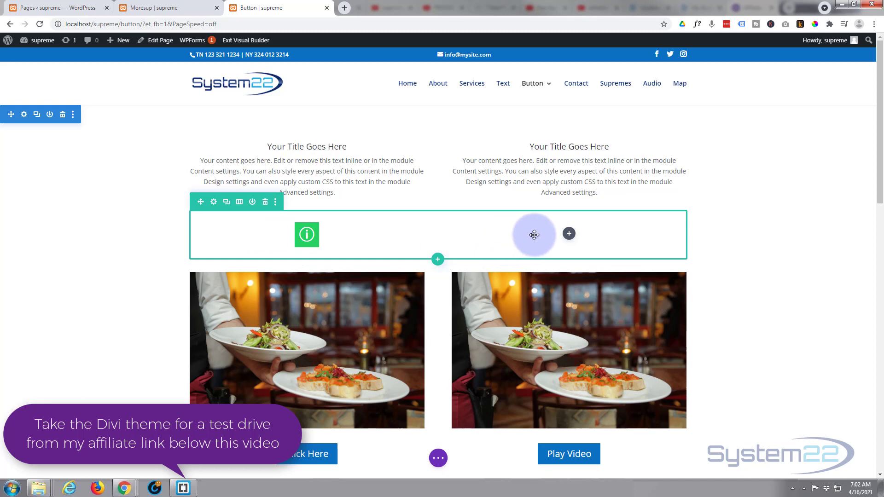
mouse_move(568, 233)
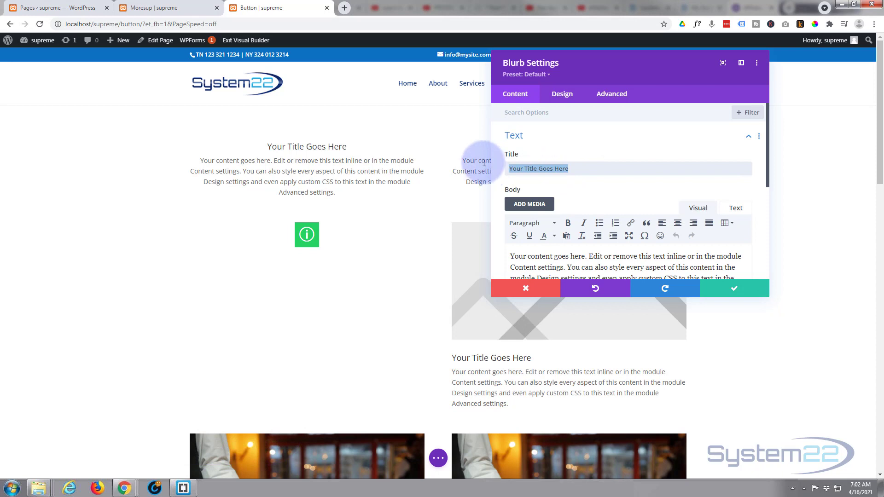
Replace the blurb's Title text with 'Click Here'.
text(c)
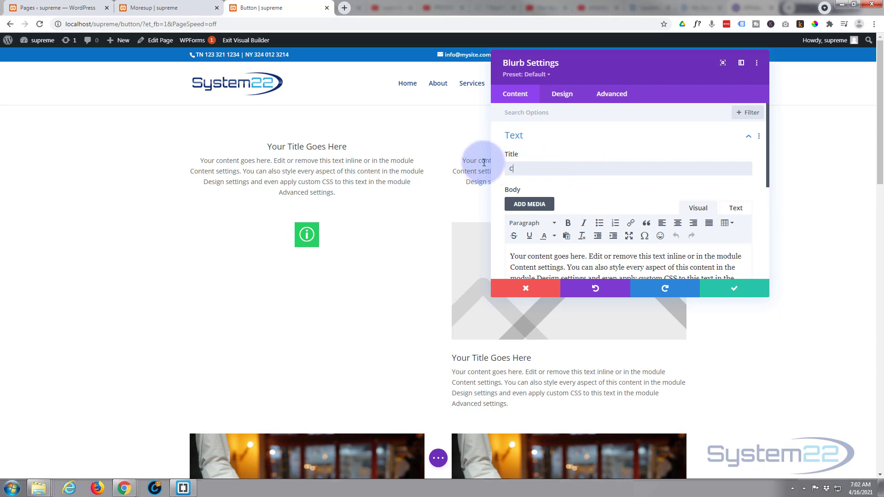
text(Click Here)
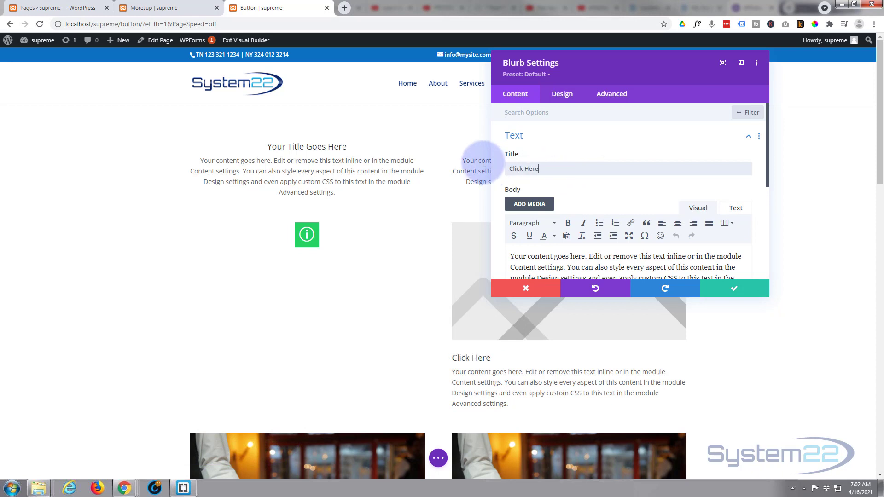
scroll(down, 3)
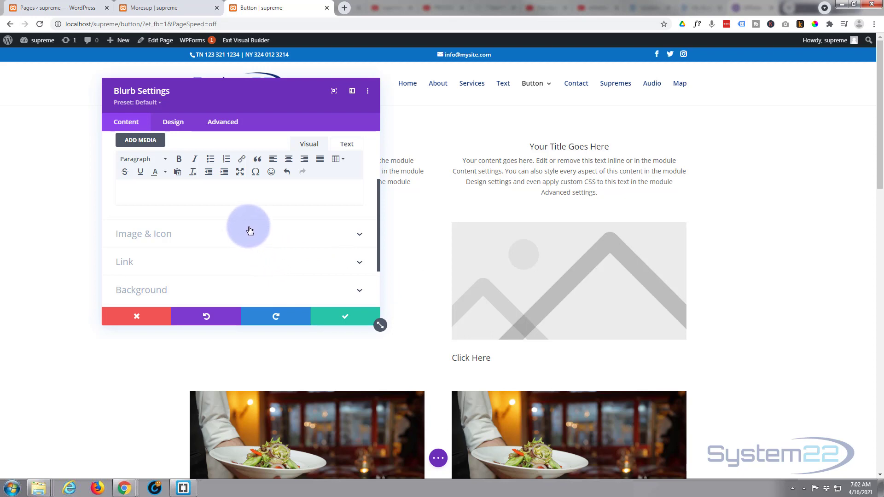
Switch Use Icon to Yes and choose the quotation-mark icon for the blurb.
click(237, 233)
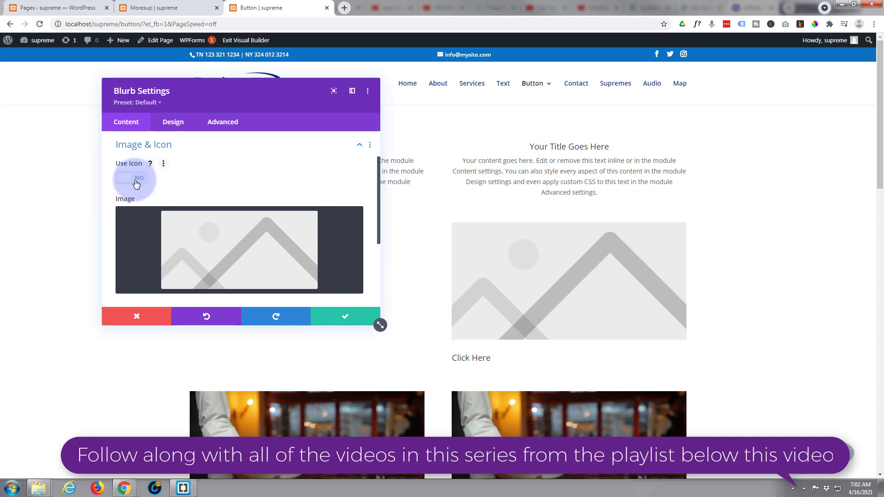
click(135, 178)
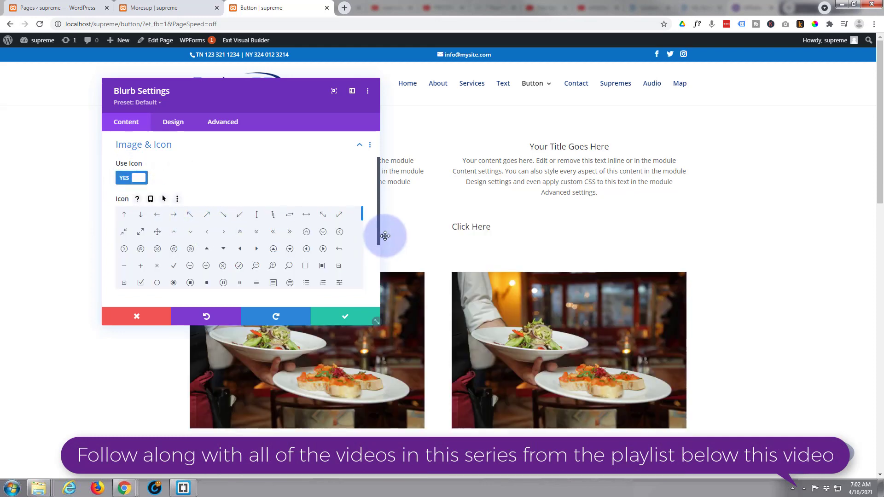
scroll(down, 3)
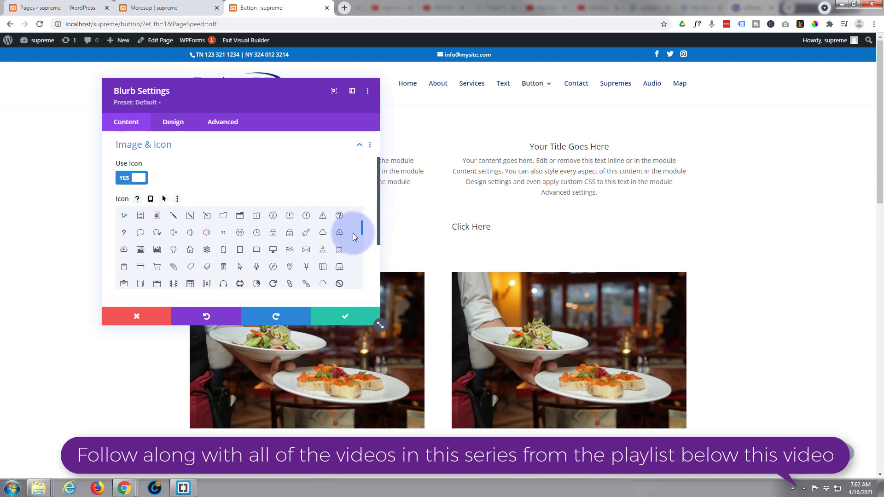
click(240, 232)
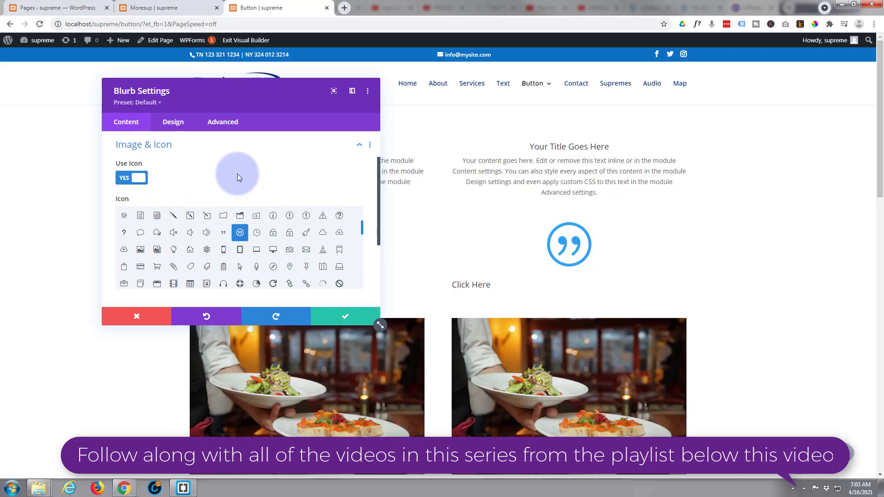
scroll(down, 3)
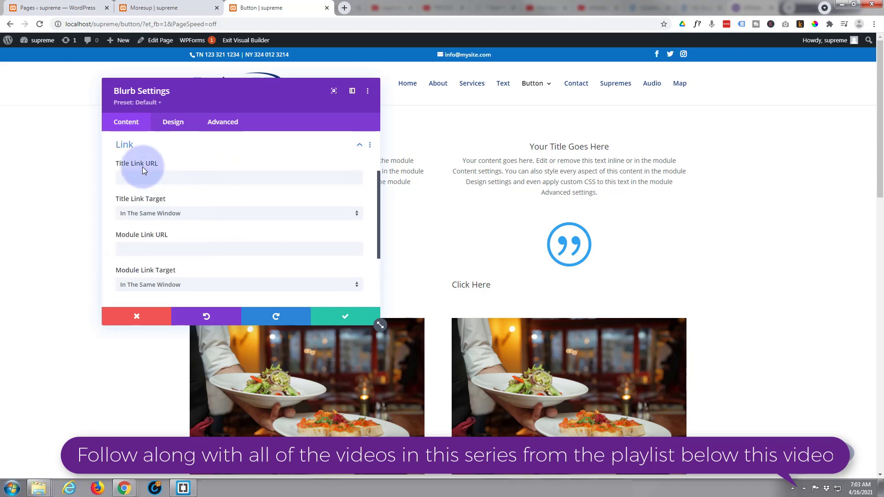
mouse_move(108, 204)
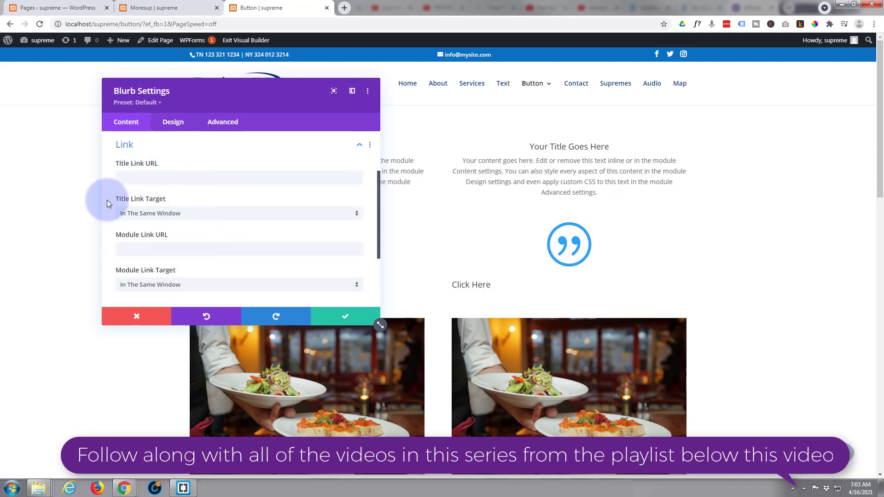
Set Module Link URL to # and keep Module Link Target at In The Same Window.
click(237, 249)
text(#)
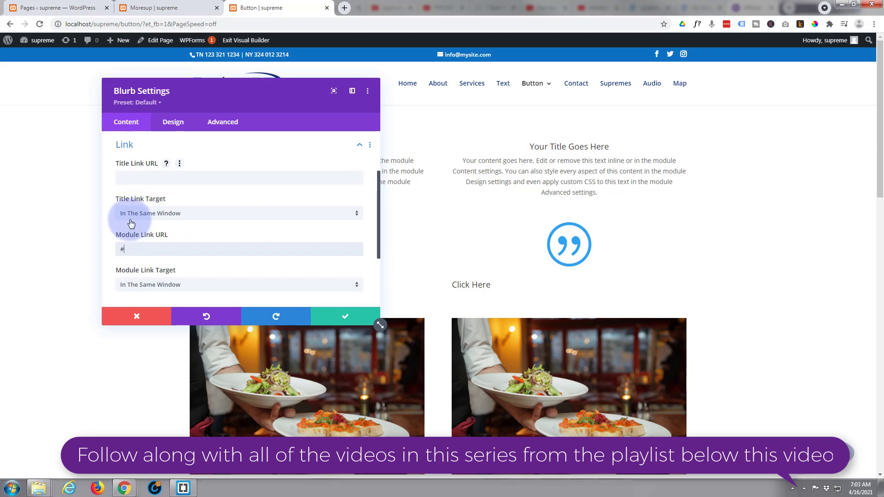
scroll(down, 3)
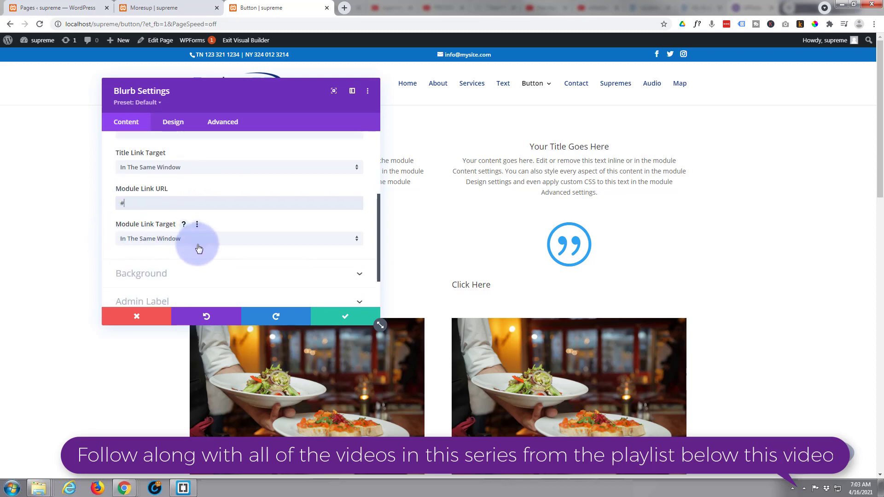
click(238, 237)
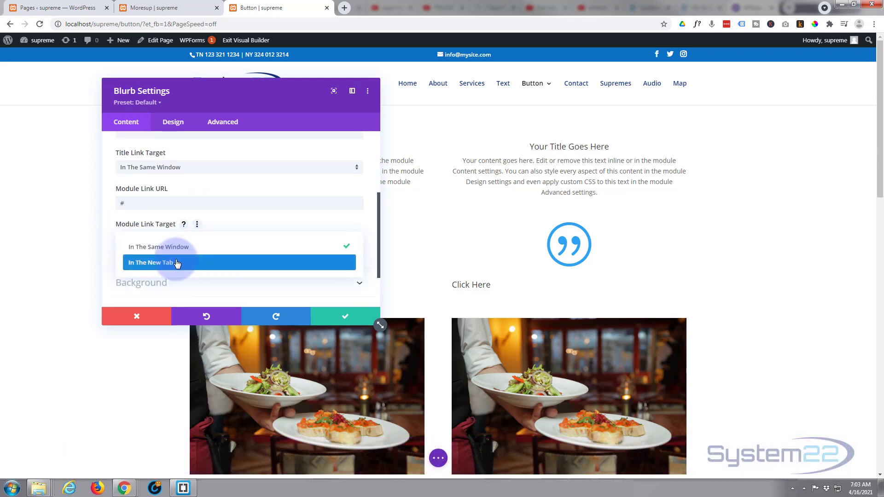
click(157, 247)
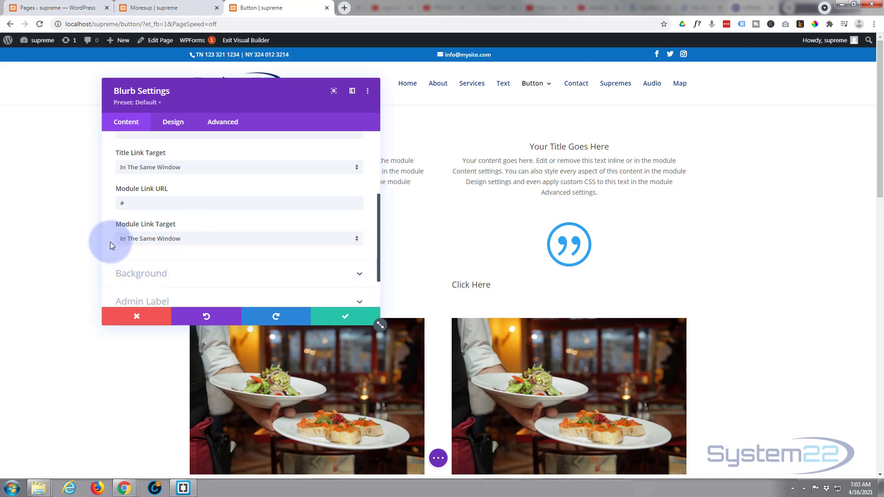
mouse_move(109, 234)
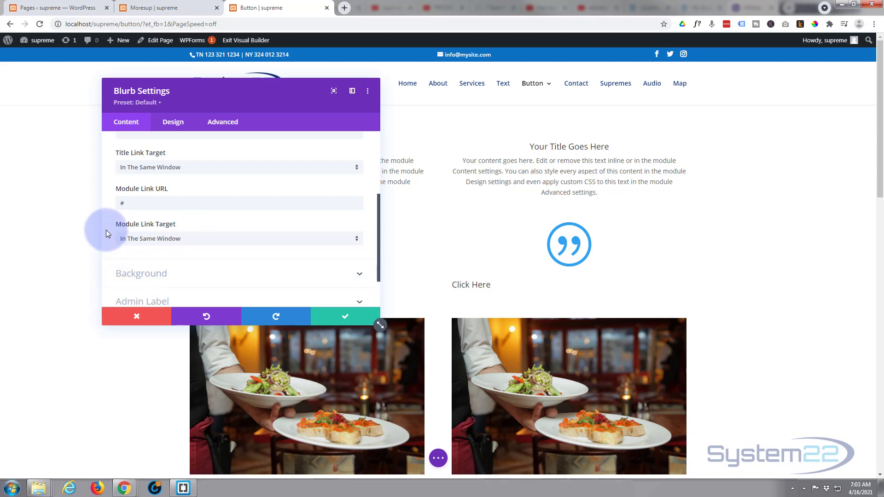
scroll(down, 3)
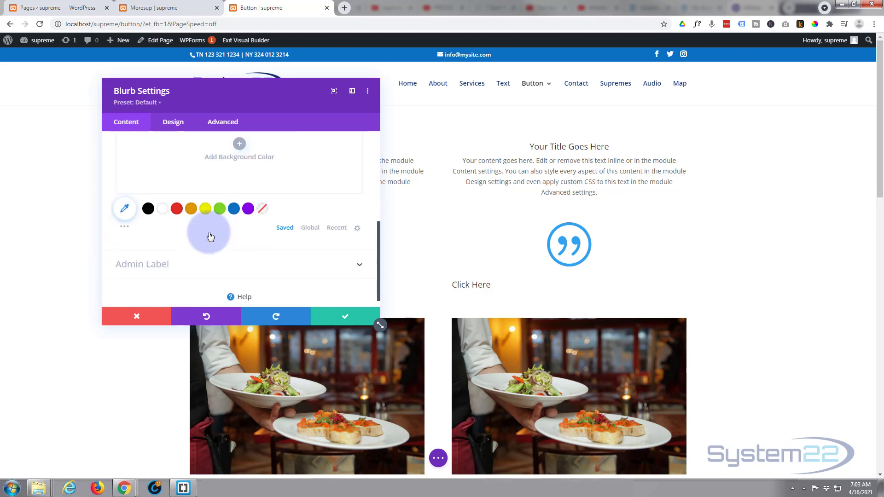
mouse_move(233, 211)
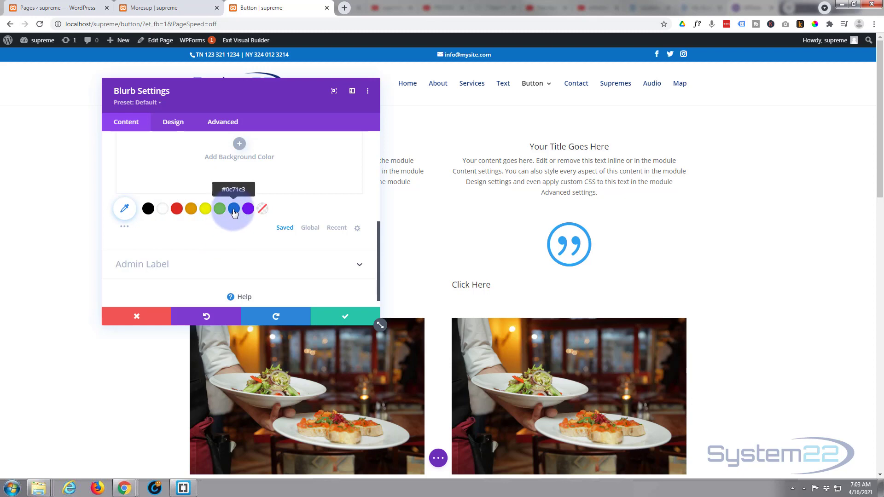
Fill the blurb background with the saved blue swatch #0c71c3.
click(233, 209)
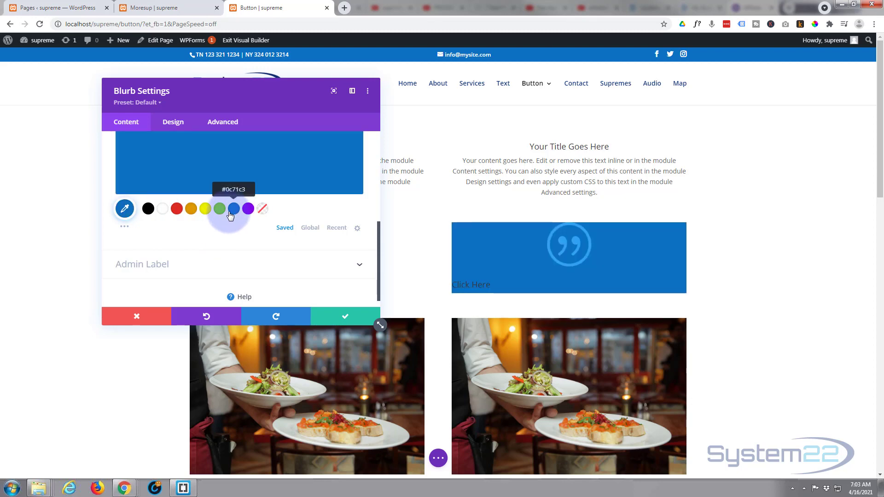
mouse_move(206, 216)
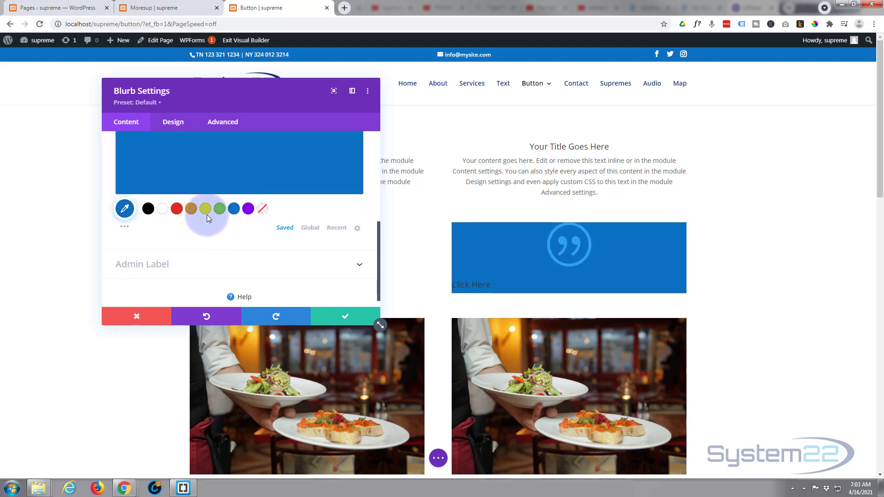
click(173, 122)
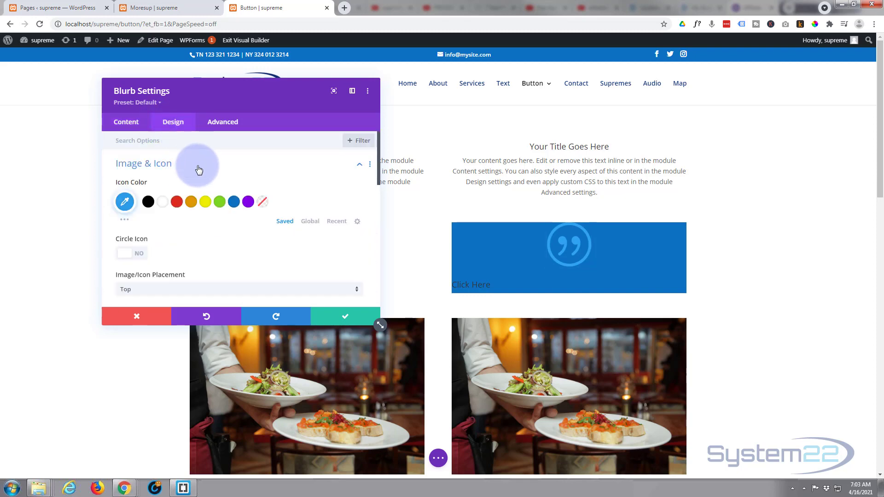
Make the icon white, set Image/Icon Placement to Left and enable Use Icon Font Size.
click(162, 202)
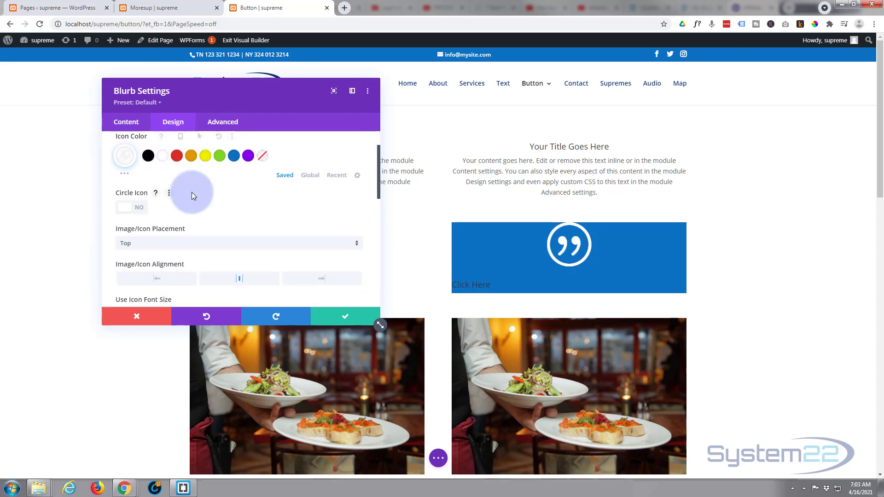
mouse_move(177, 246)
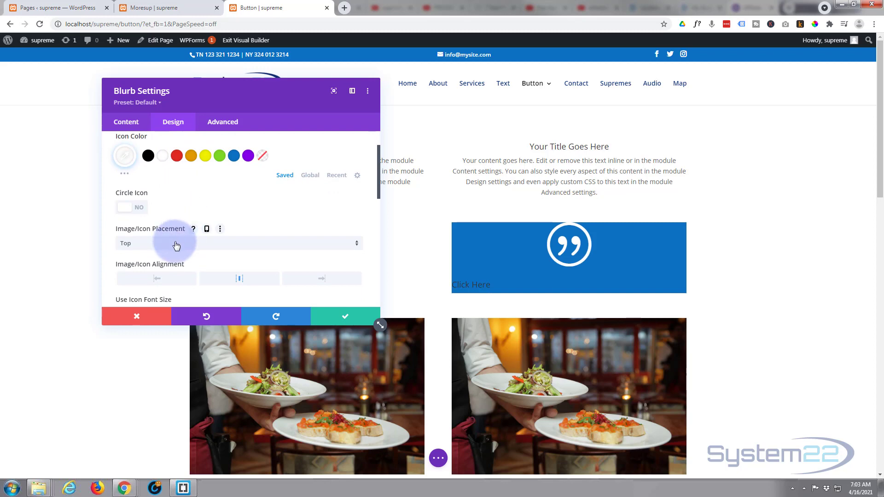
click(237, 243)
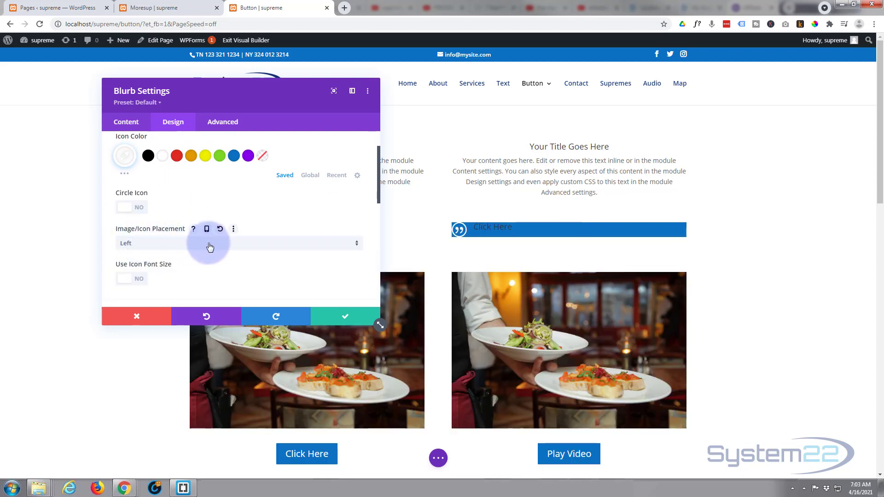
mouse_move(220, 245)
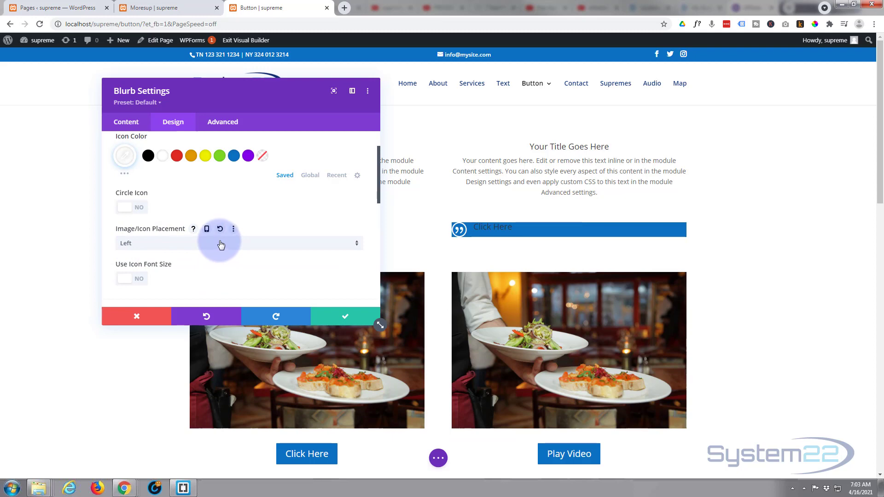
scroll(down, 3)
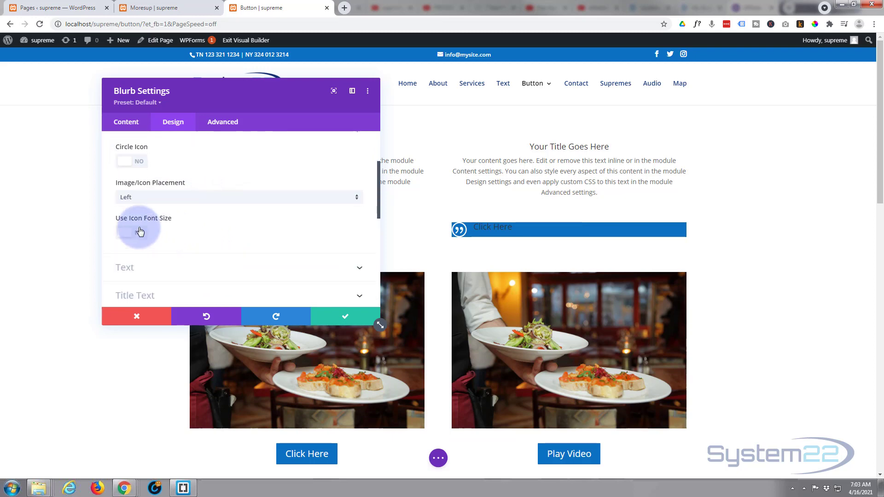
click(131, 232)
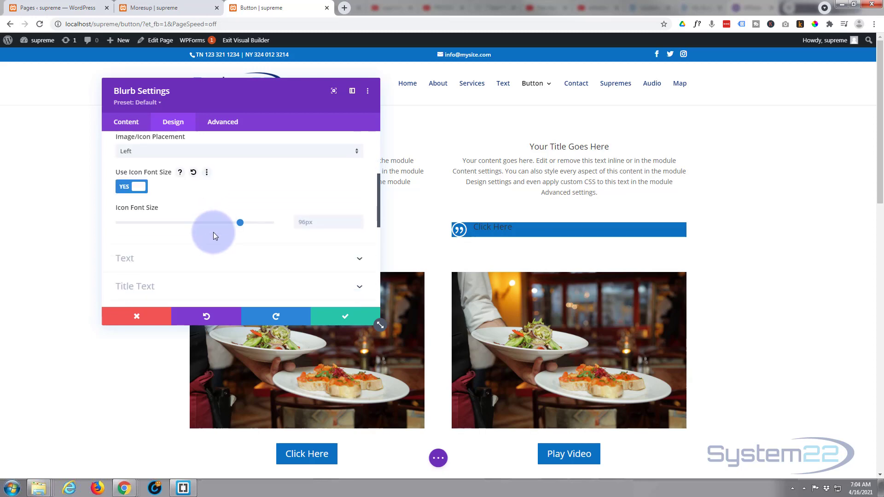
scroll(down, 3)
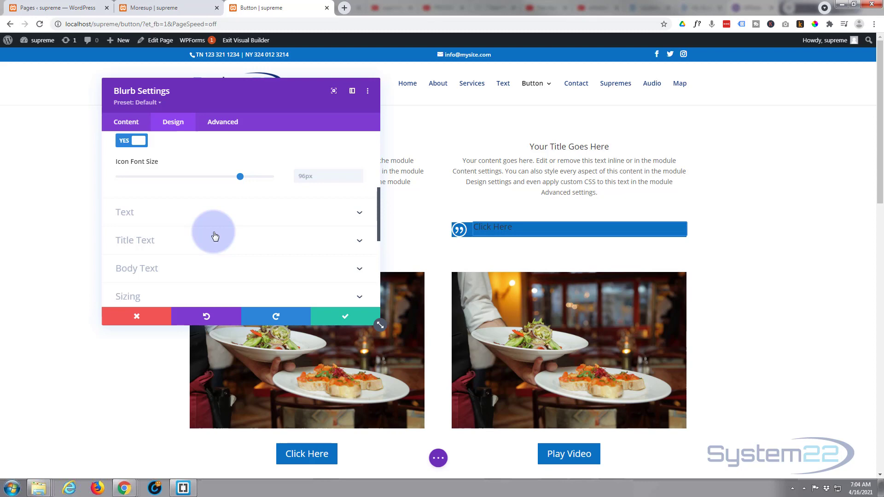
mouse_move(284, 212)
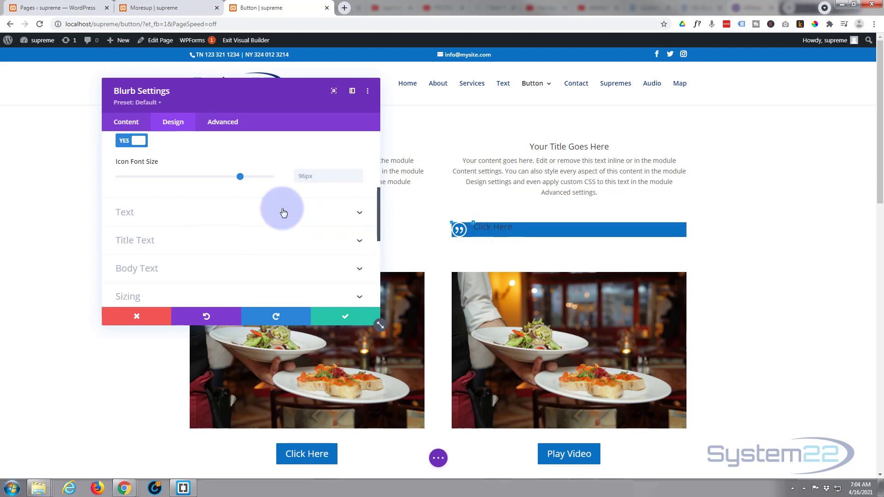
mouse_move(185, 242)
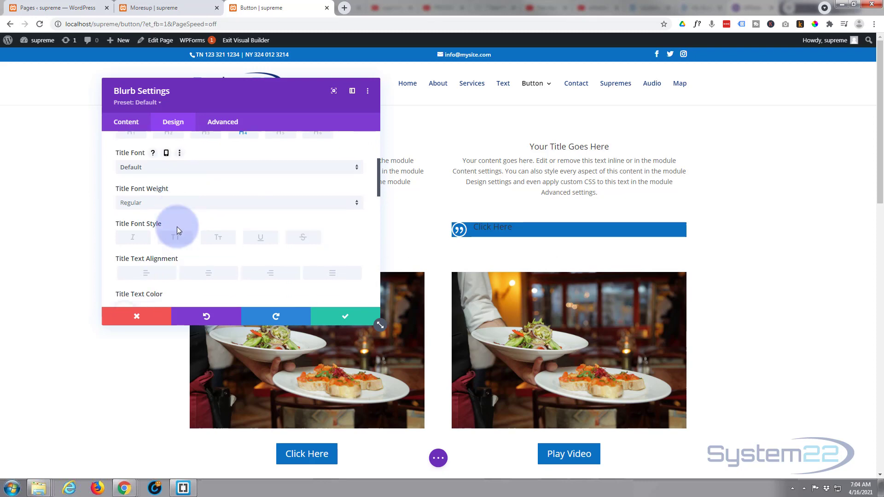
Set Title Font Weight to Semi Bold and Title Line Height to 1.8em.
click(239, 203)
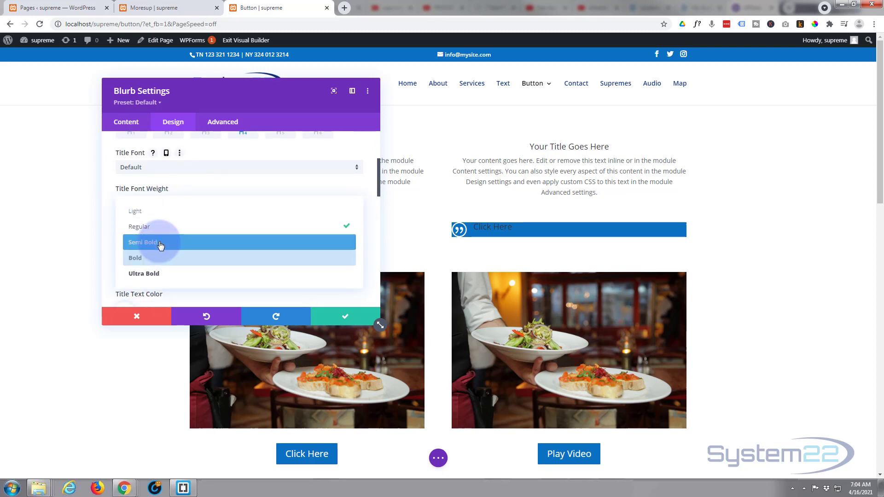
click(143, 242)
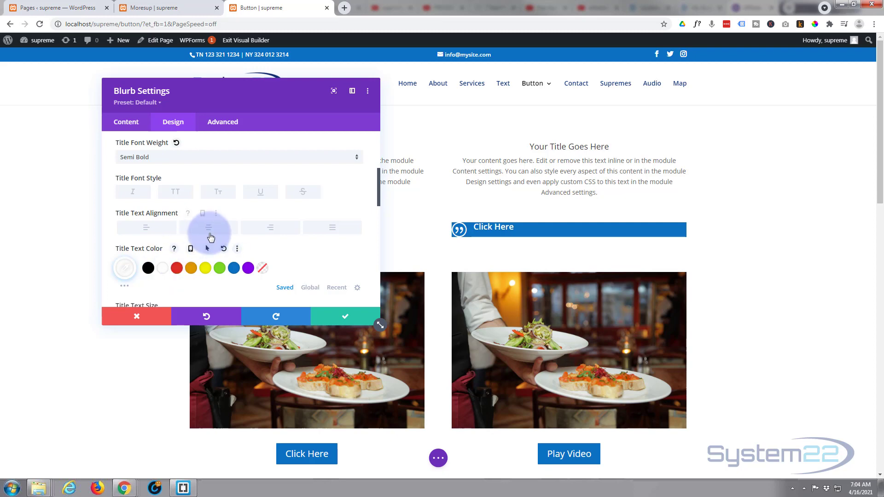
scroll(down, 3)
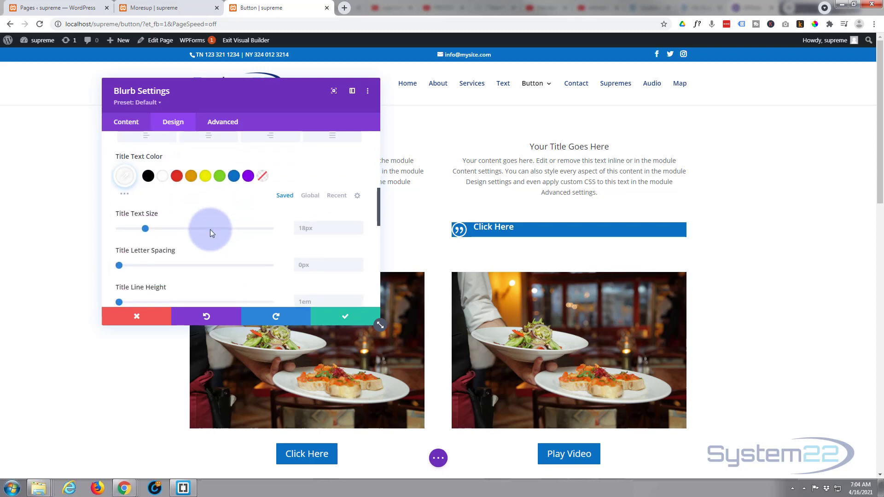
scroll(down, 3)
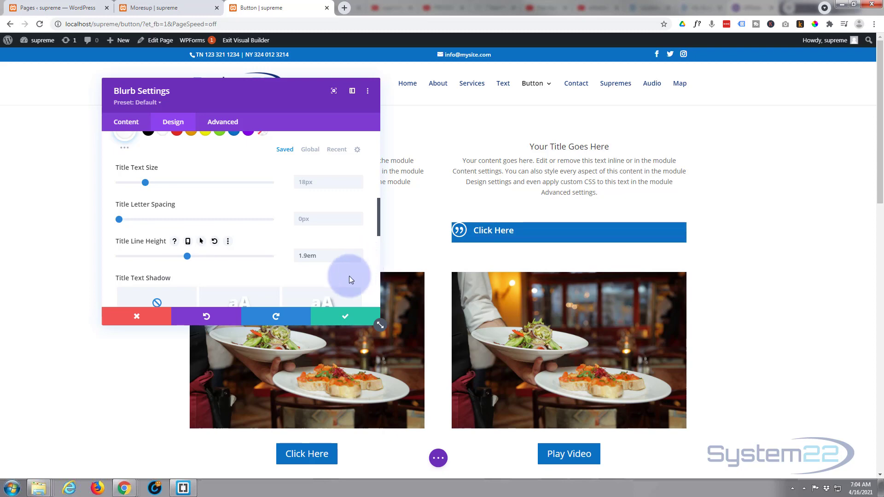
click(357, 260)
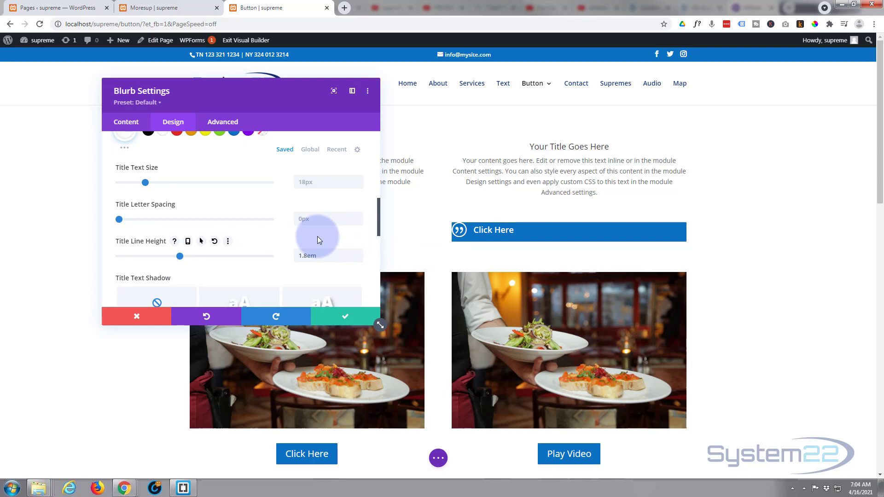
scroll(down, 3)
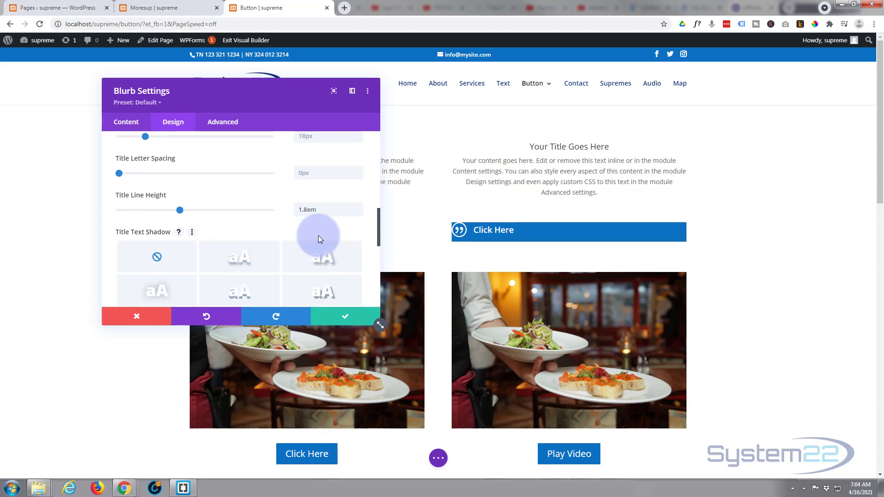
scroll(up, 3)
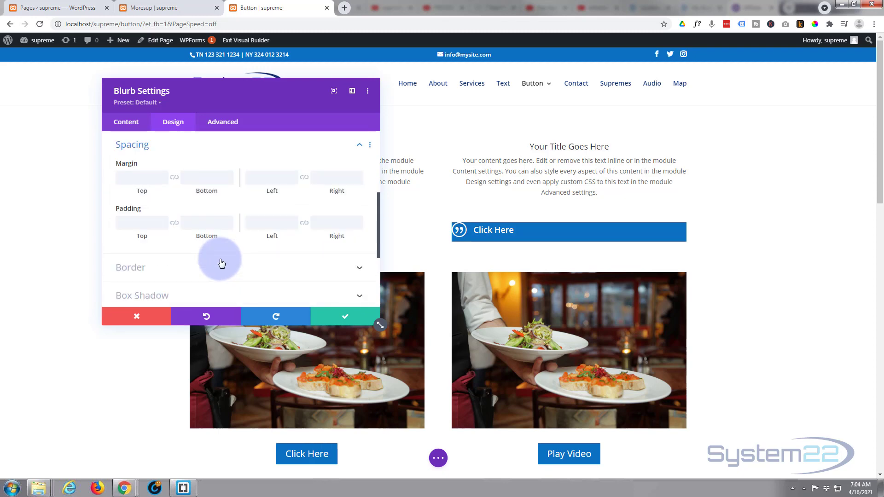
mouse_move(142, 222)
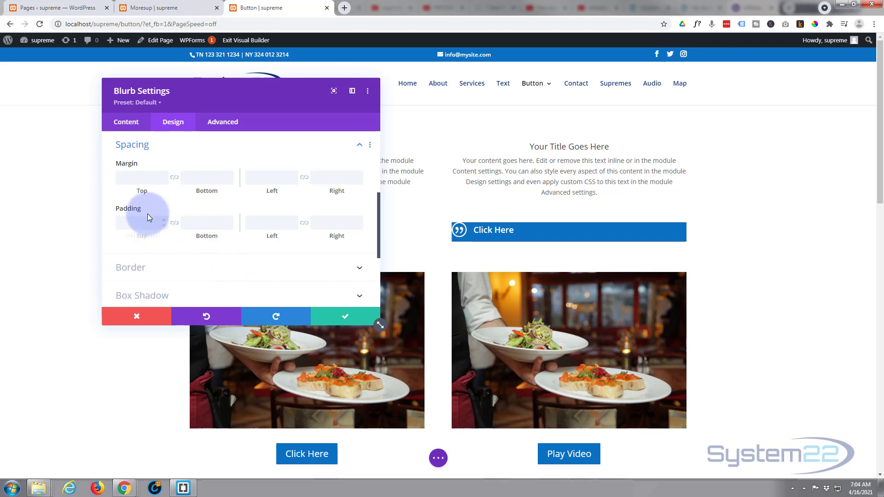
Give the blurb 10px padding on every side via the Spacing settings.
click(141, 221)
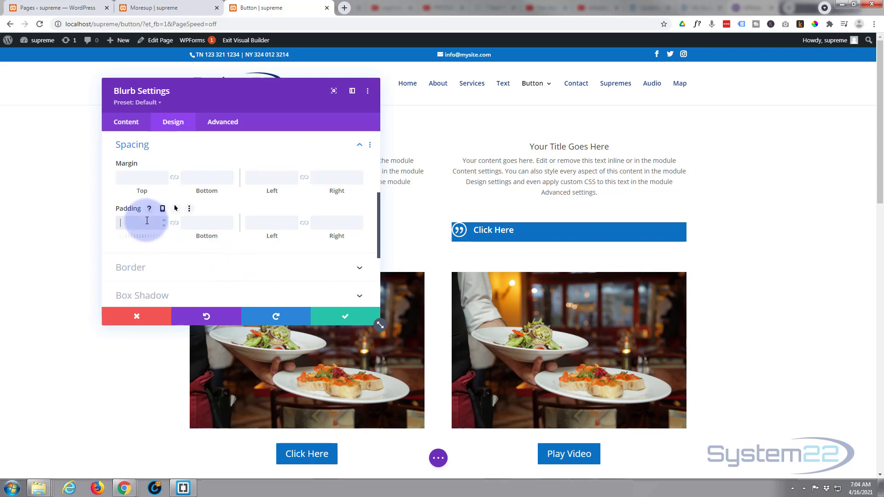
text(10px)
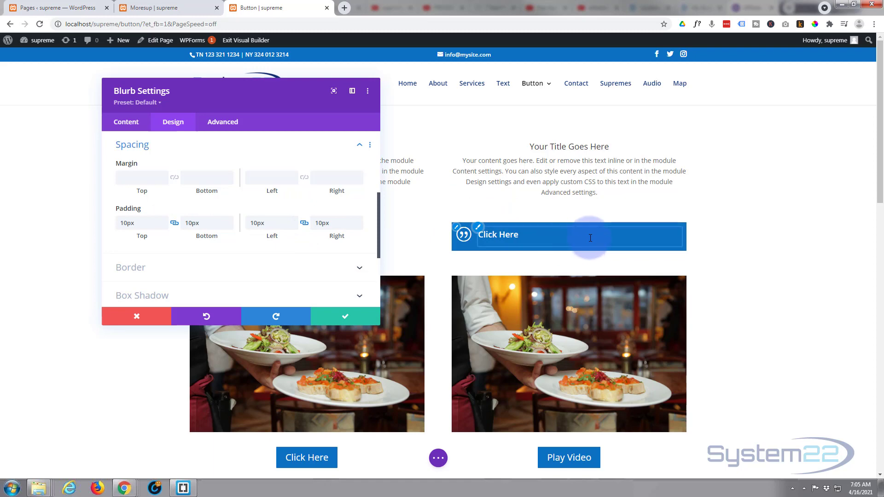
mouse_move(623, 234)
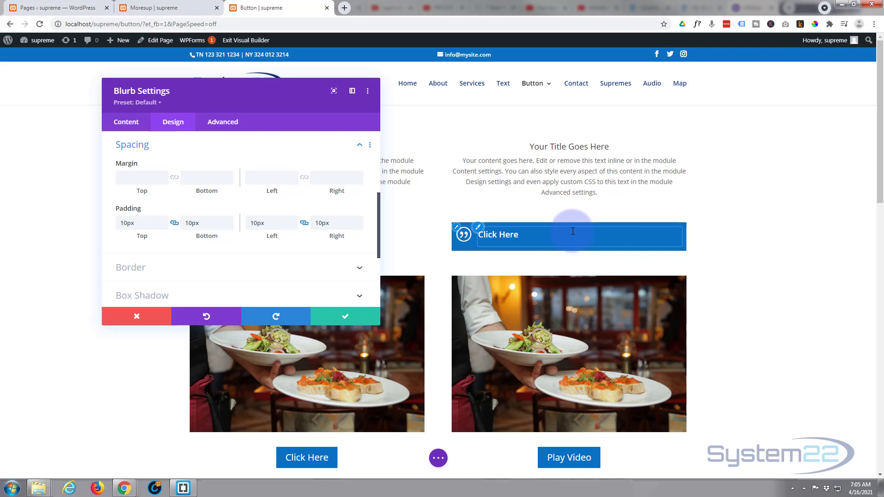
scroll(up, 3)
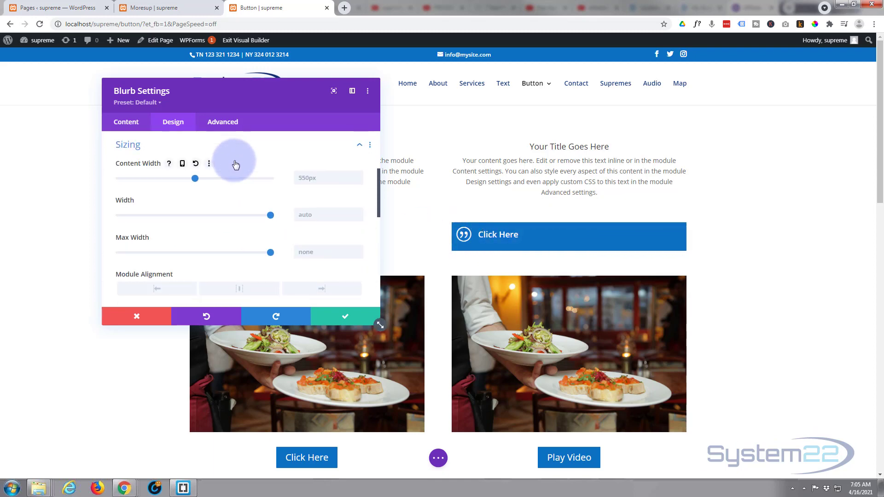
mouse_move(235, 164)
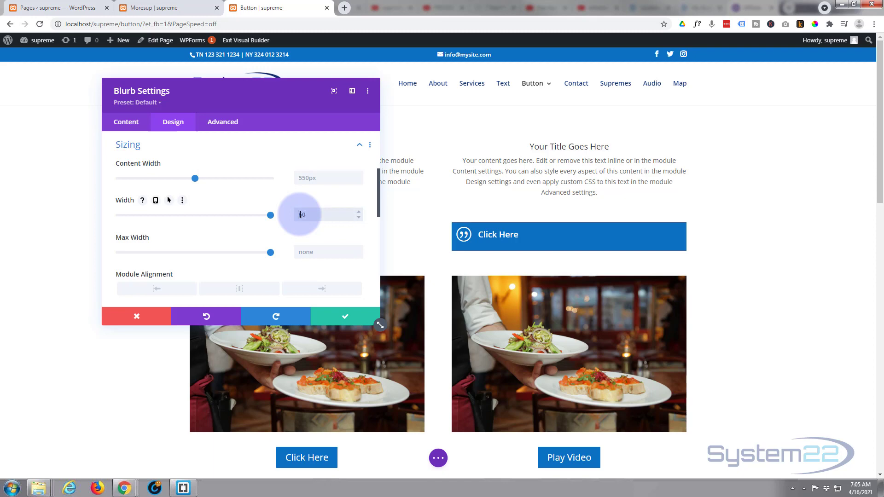
Size the blurb to a 53px-wide, 53px-tall square, nudging width down from 60px.
text(60px)
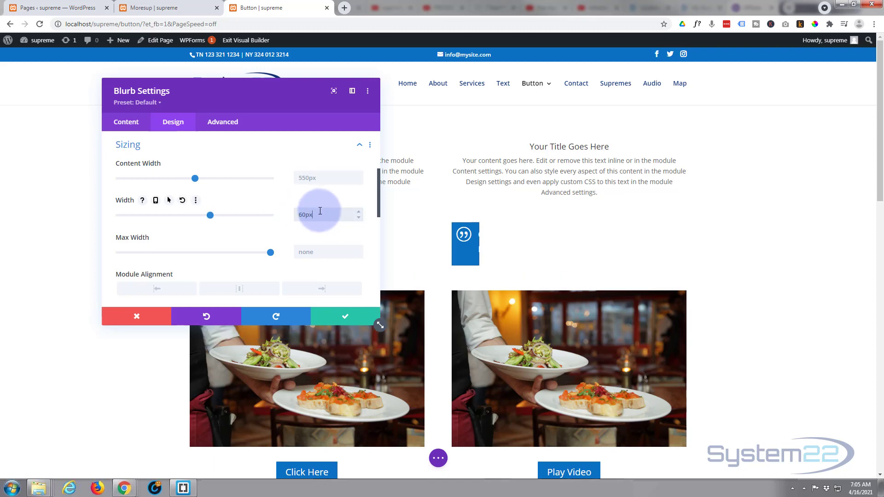
click(358, 220)
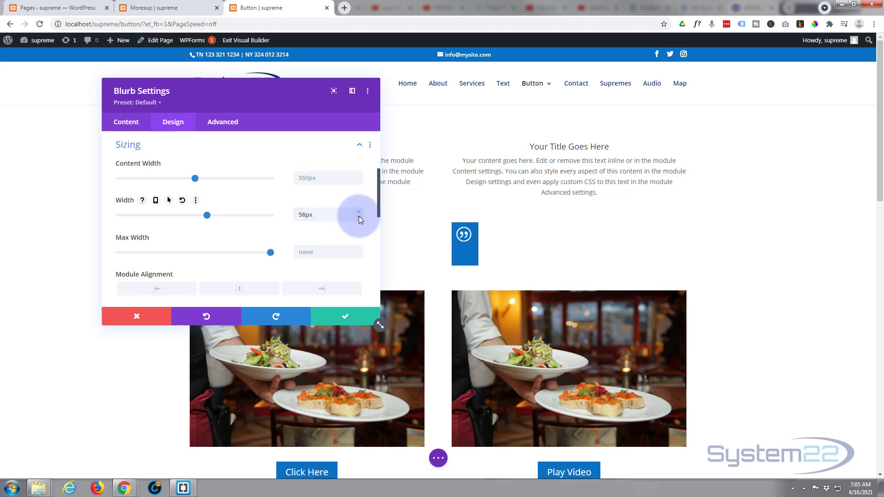
click(358, 218)
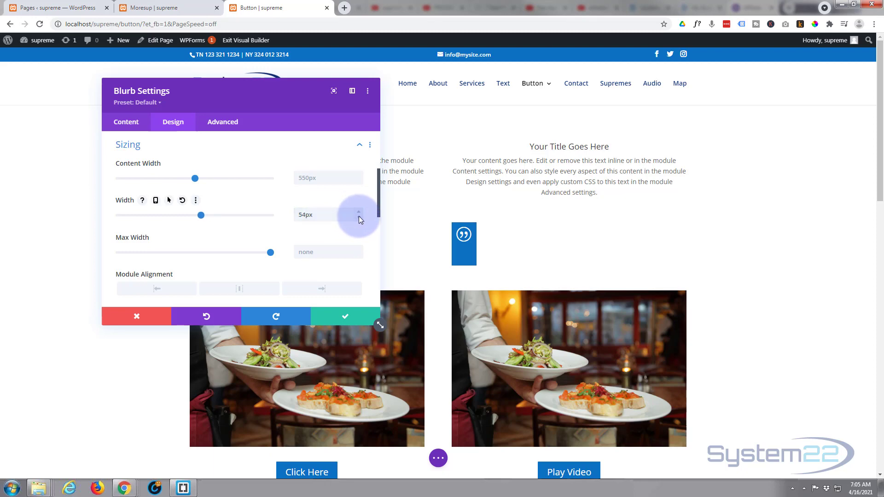
click(357, 220)
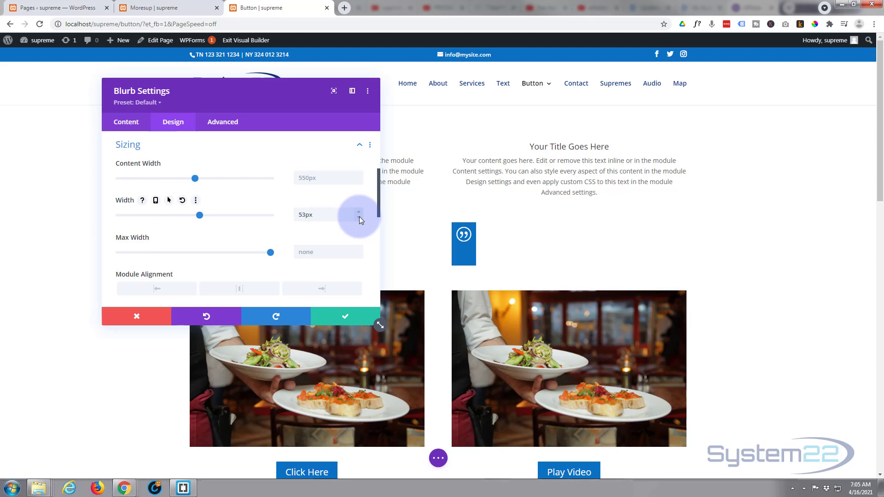
mouse_move(360, 215)
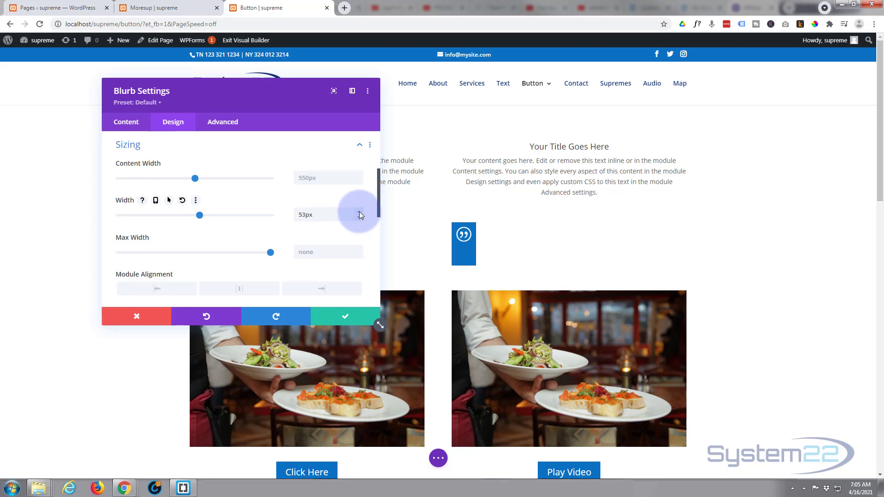
click(359, 212)
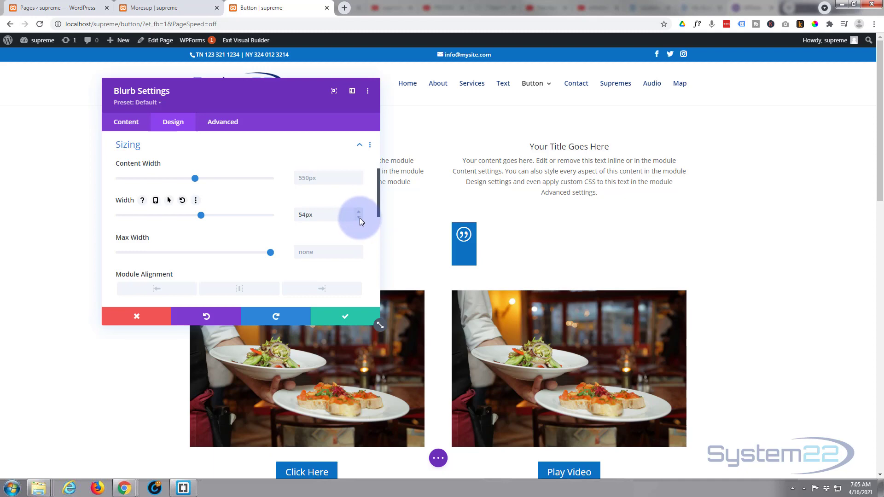
click(358, 219)
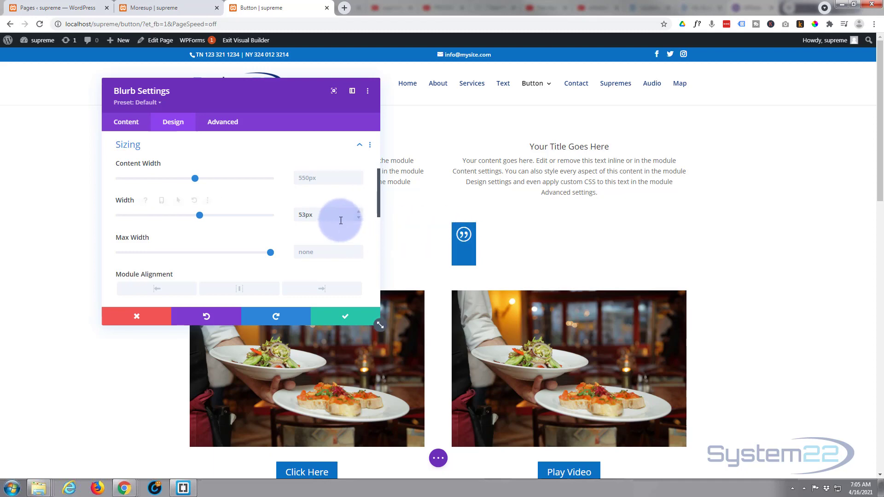
scroll(down, 3)
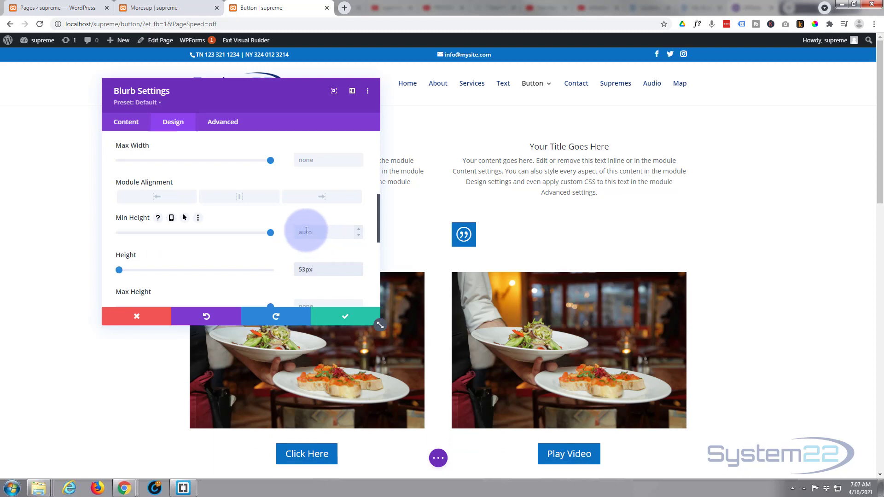
scroll(down, 3)
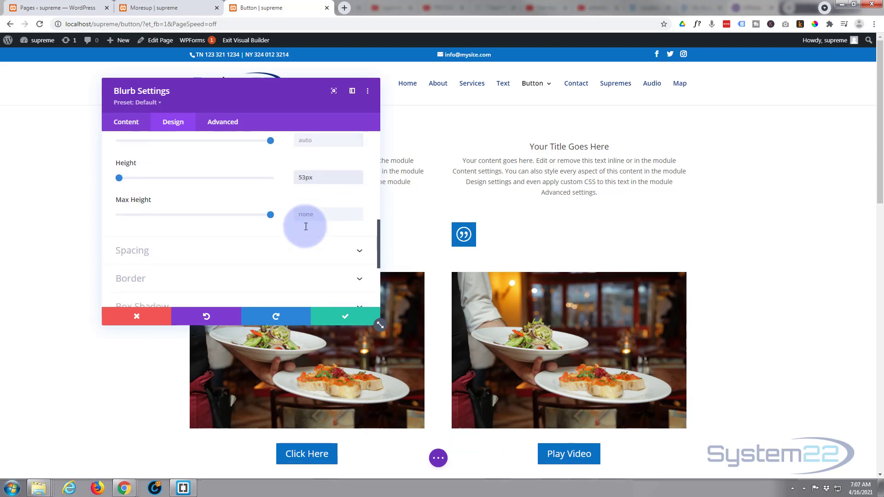
scroll(up, 3)
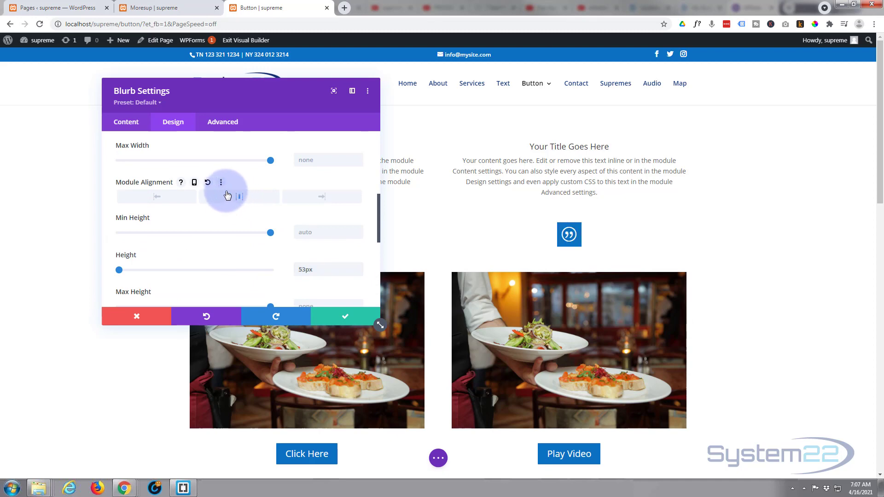
scroll(down, 3)
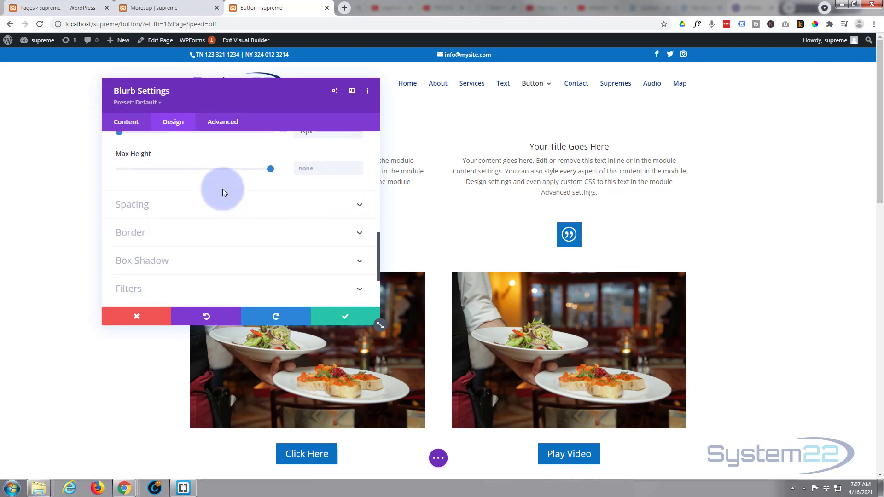
mouse_move(173, 209)
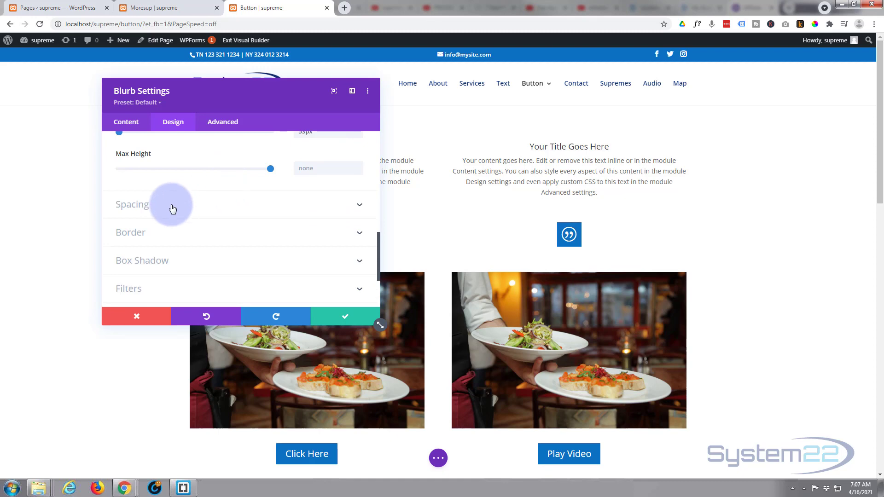
Try 50px Rounded Corners in Border settings, then reset them back to 0px.
click(130, 232)
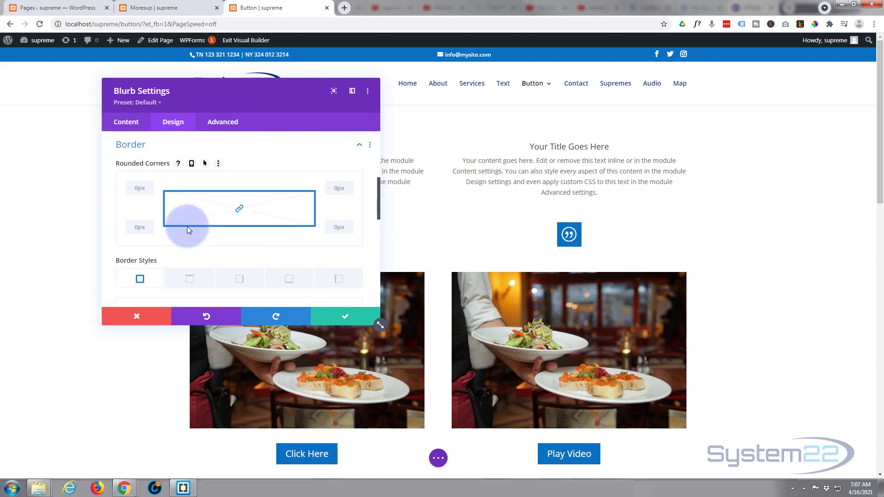
click(139, 188)
text(50)
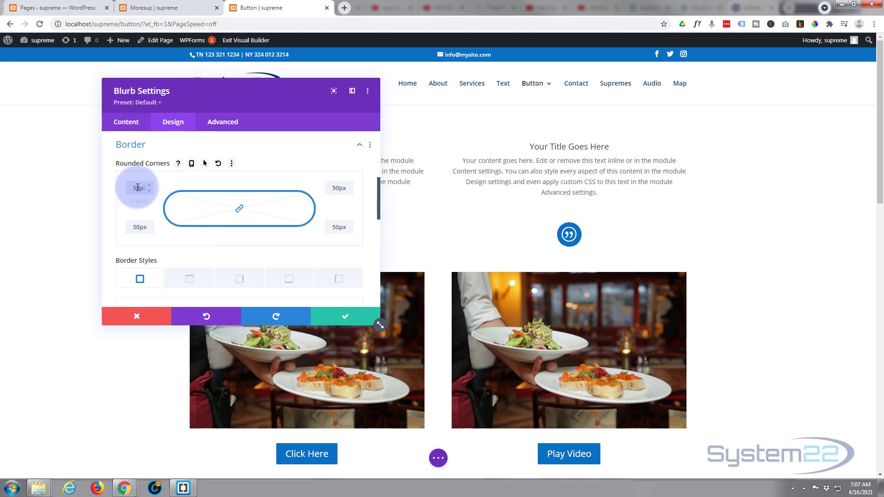
mouse_move(170, 202)
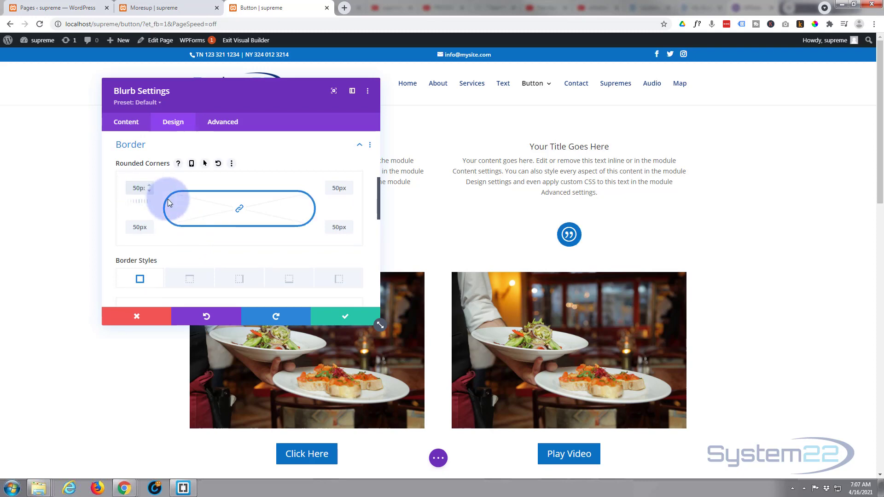
mouse_move(239, 209)
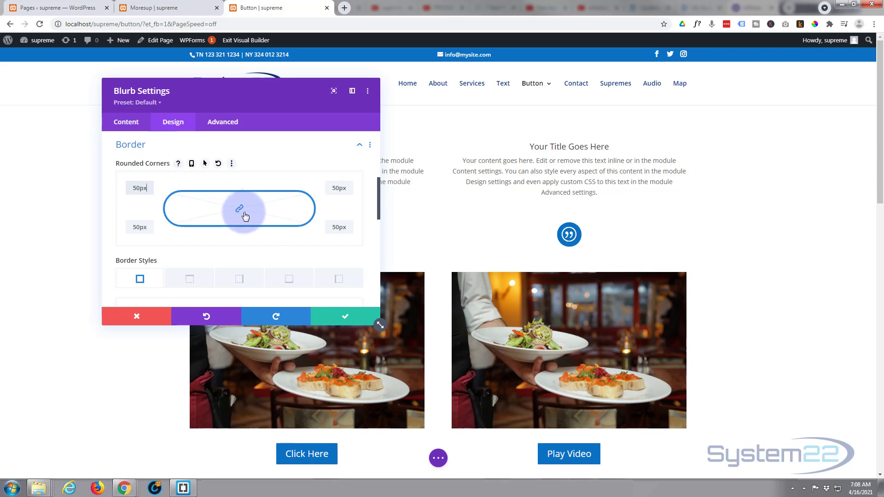
mouse_move(139, 188)
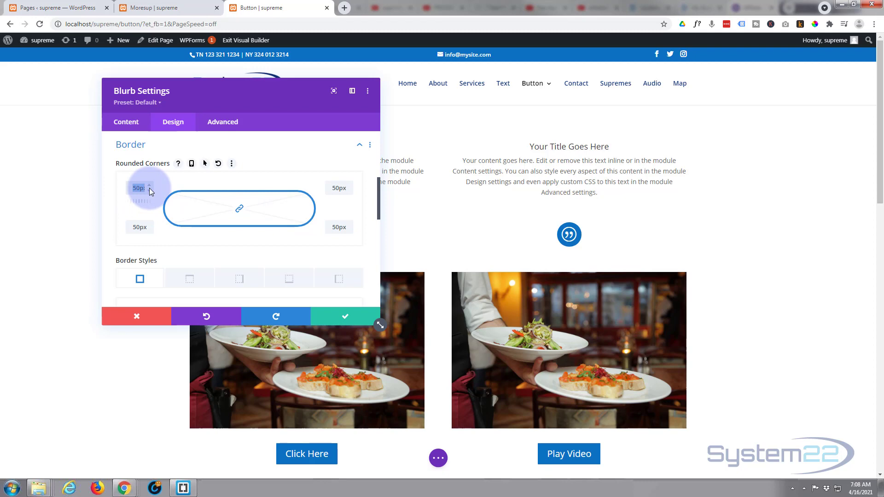
click(218, 164)
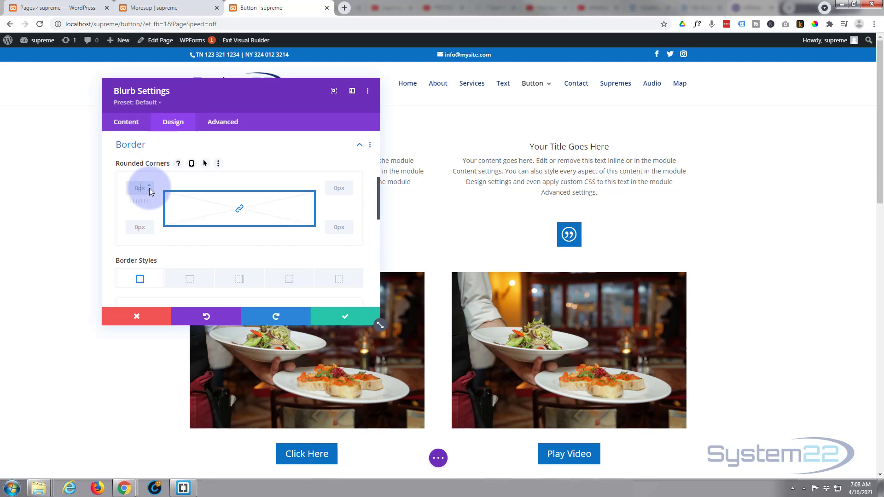
mouse_move(193, 187)
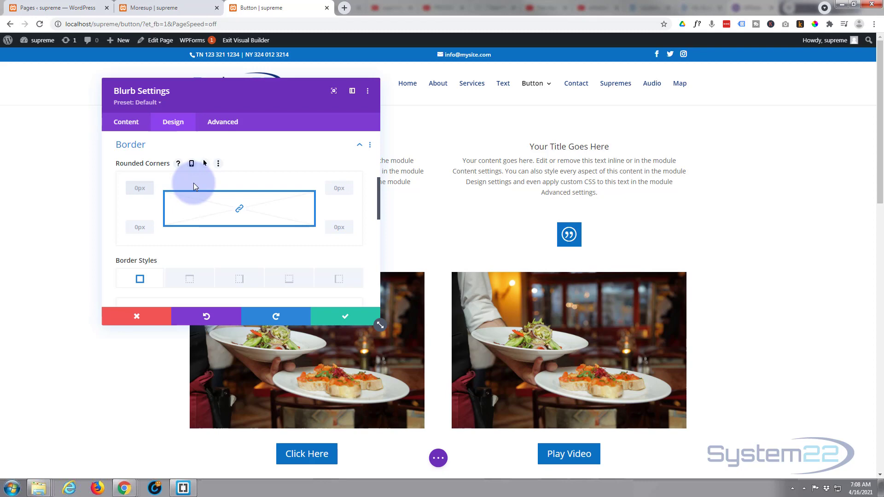
Give the blurb a separate hover width of 180px in Sizing and compare it with the normal width.
scroll(up, 3)
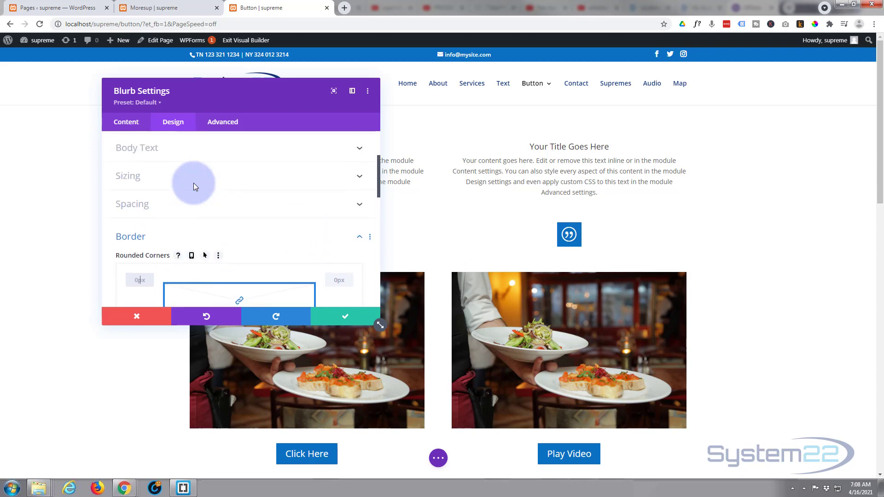
click(127, 175)
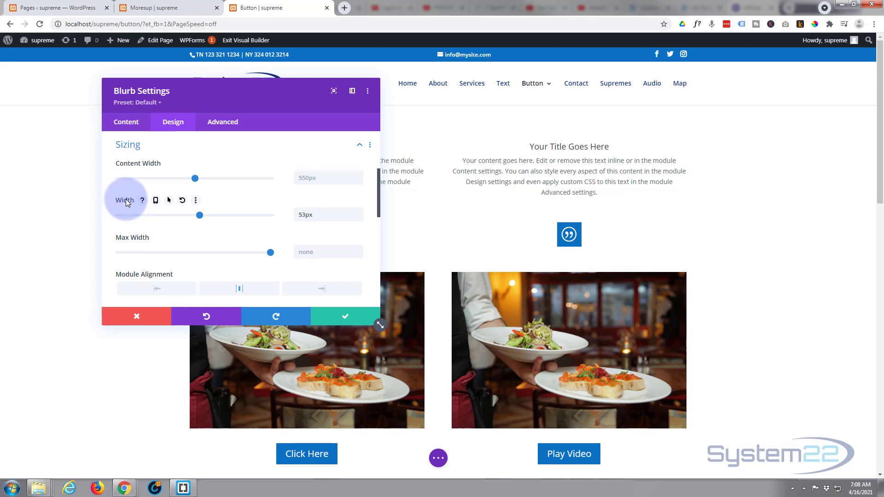
click(169, 200)
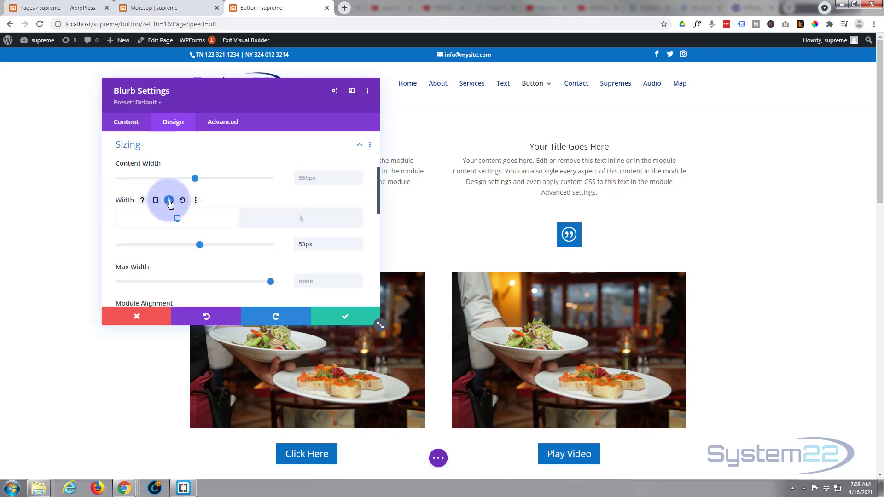
mouse_move(177, 219)
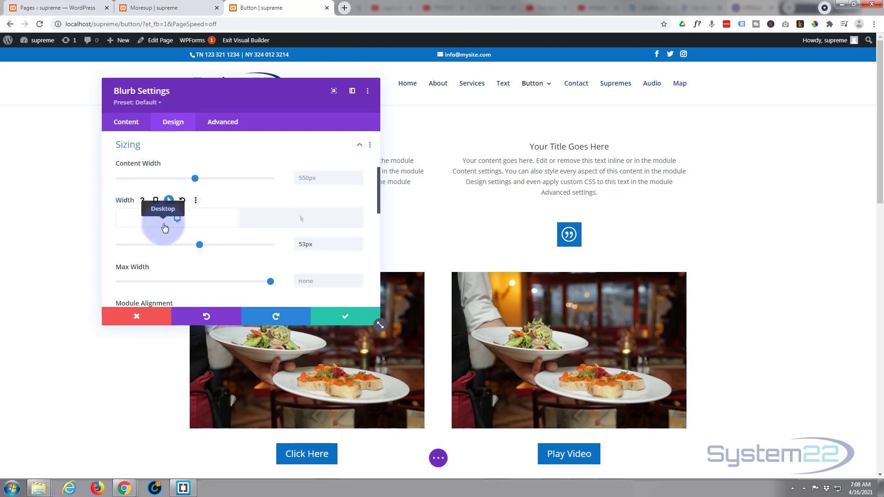
mouse_move(317, 220)
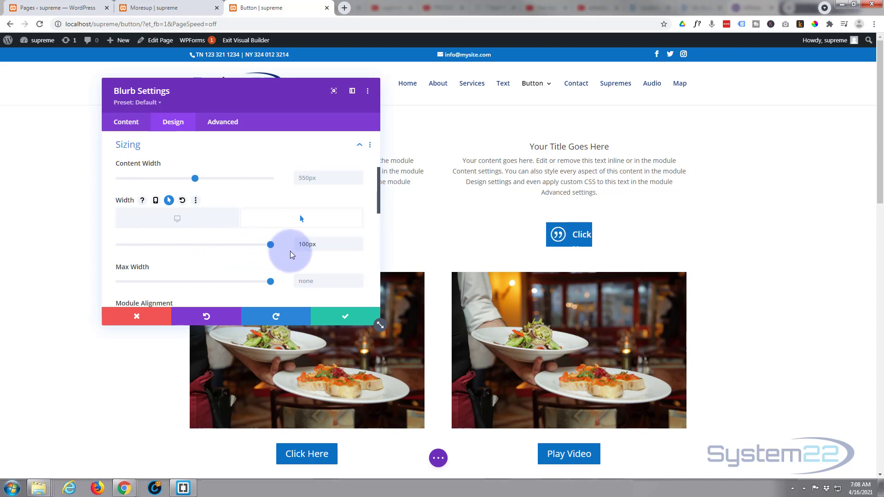
mouse_move(325, 231)
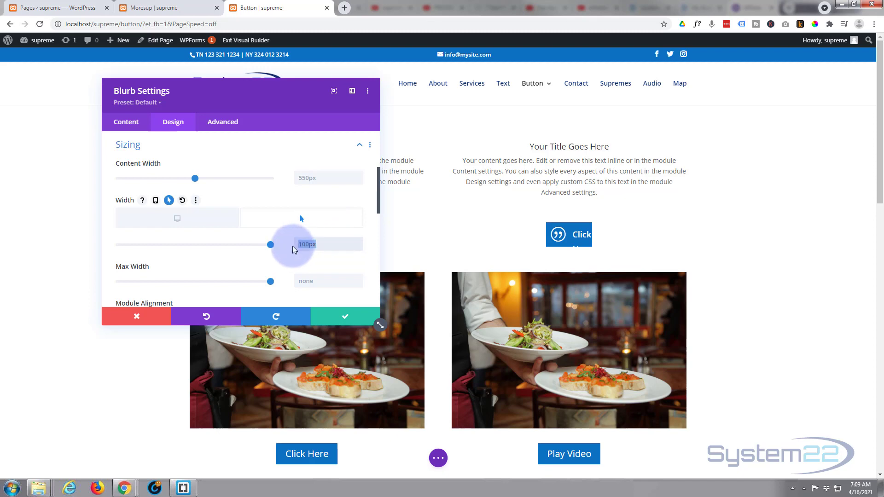
text(180px)
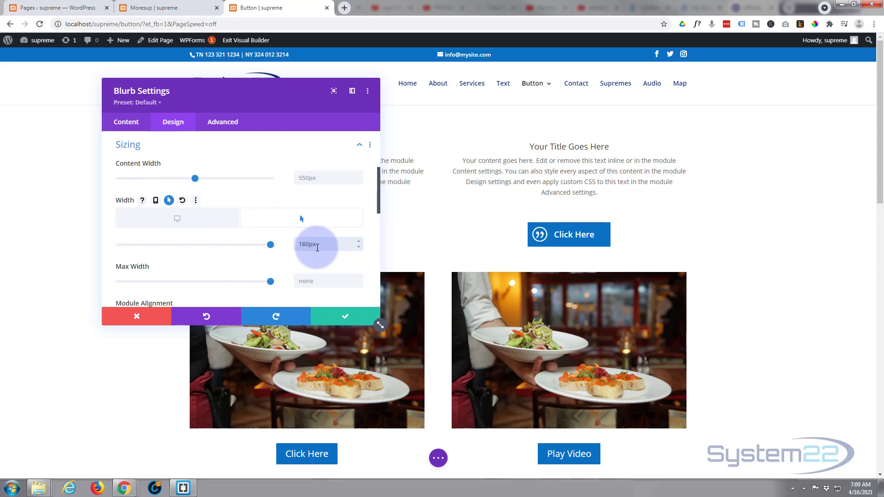
mouse_move(443, 226)
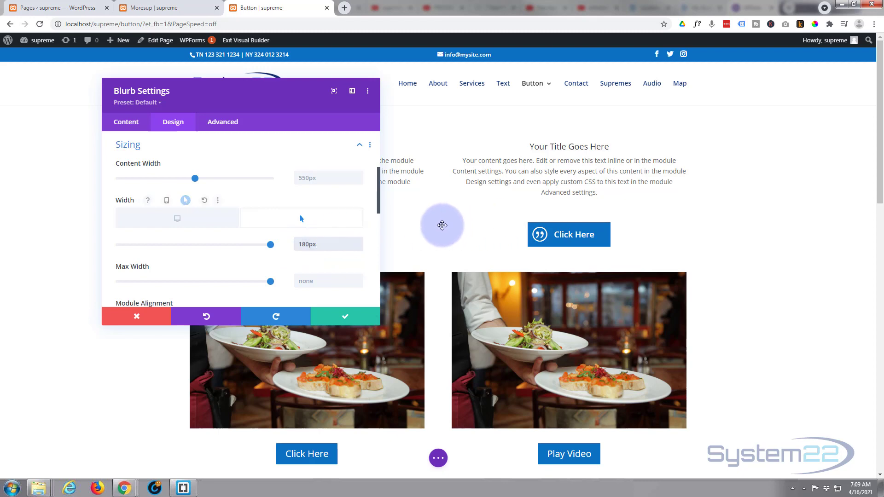
mouse_move(298, 227)
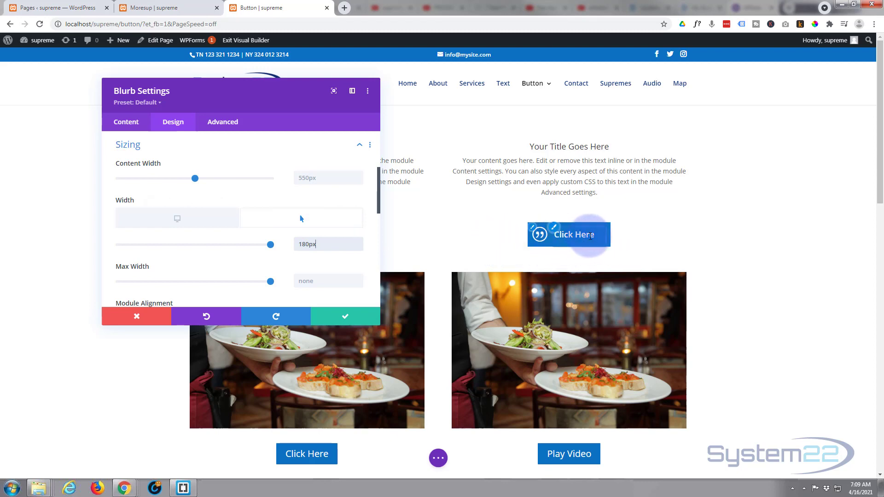
mouse_move(305, 230)
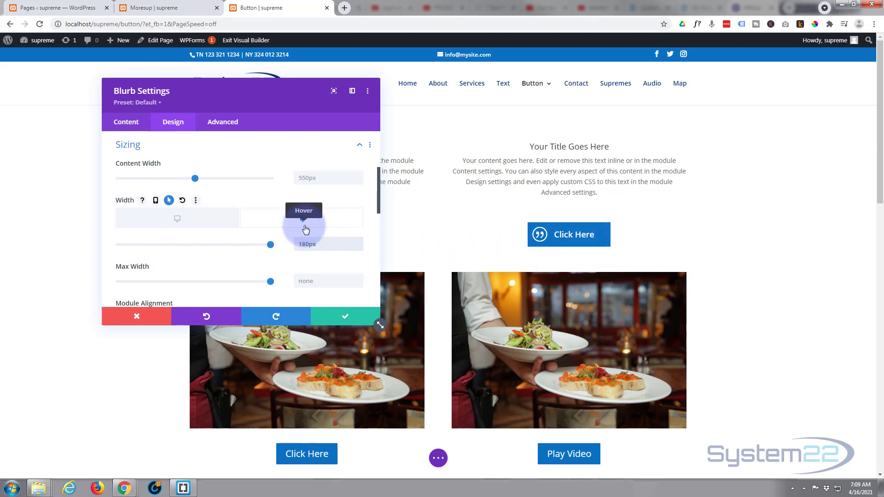
mouse_move(299, 206)
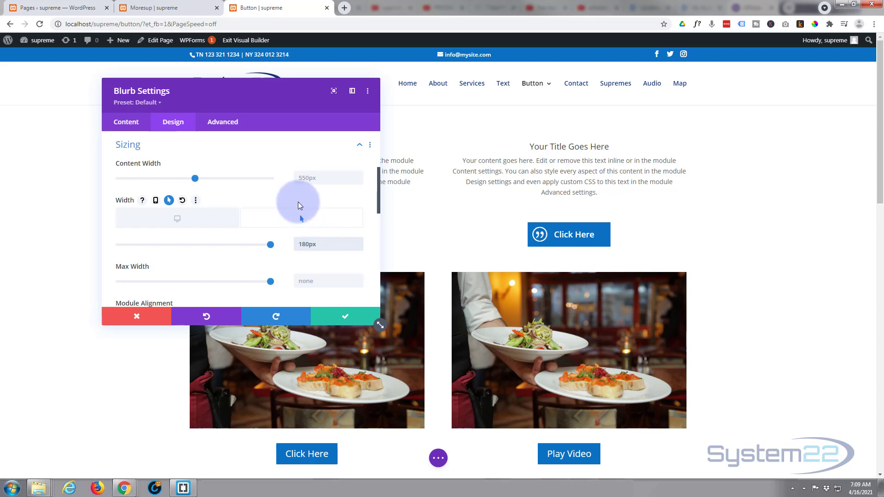
mouse_move(178, 219)
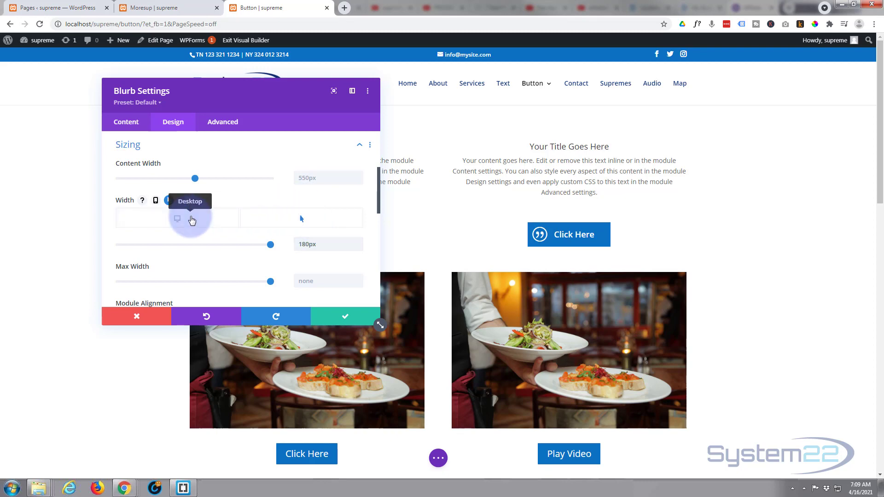
click(168, 200)
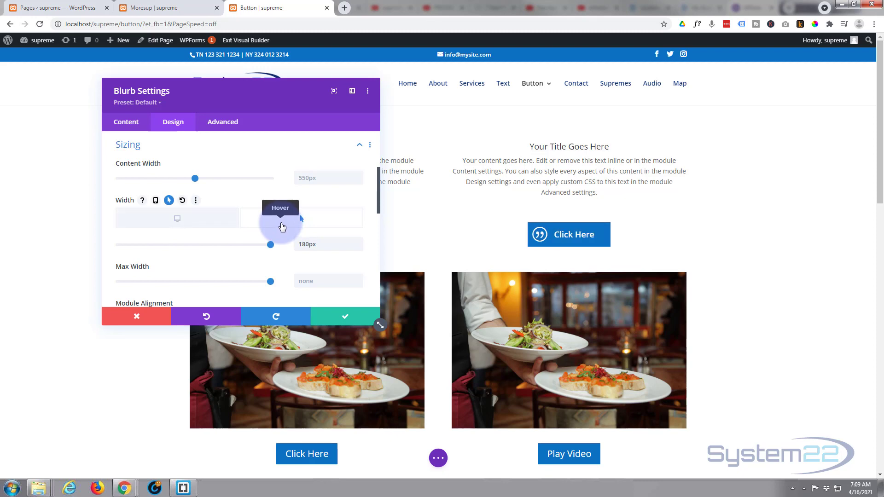
mouse_move(177, 219)
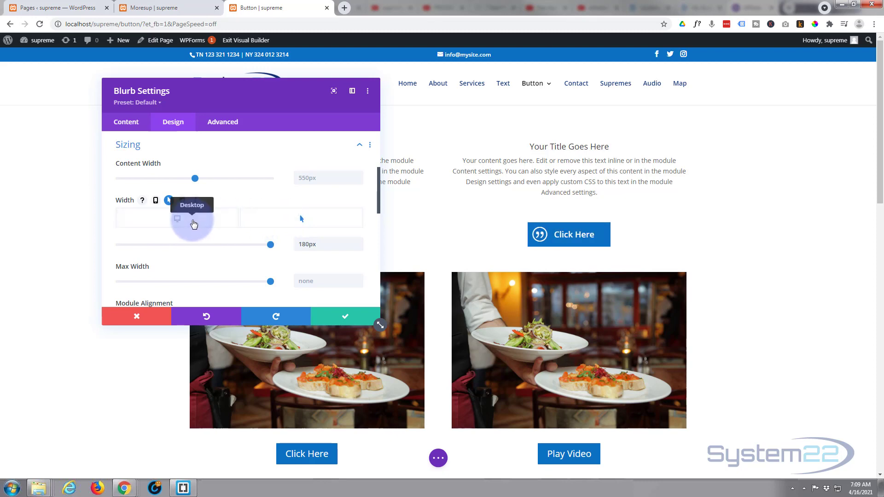
click(169, 200)
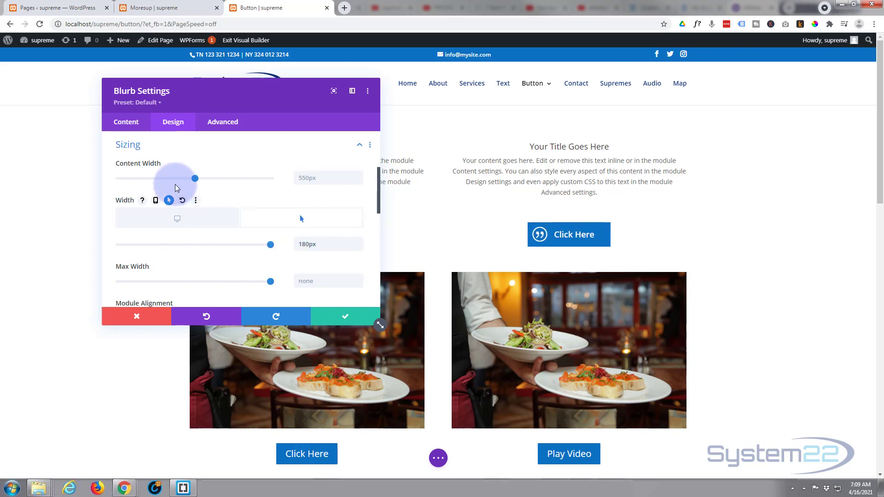
Set a separate purple hover background colour for the blurb in Content > Background.
click(126, 121)
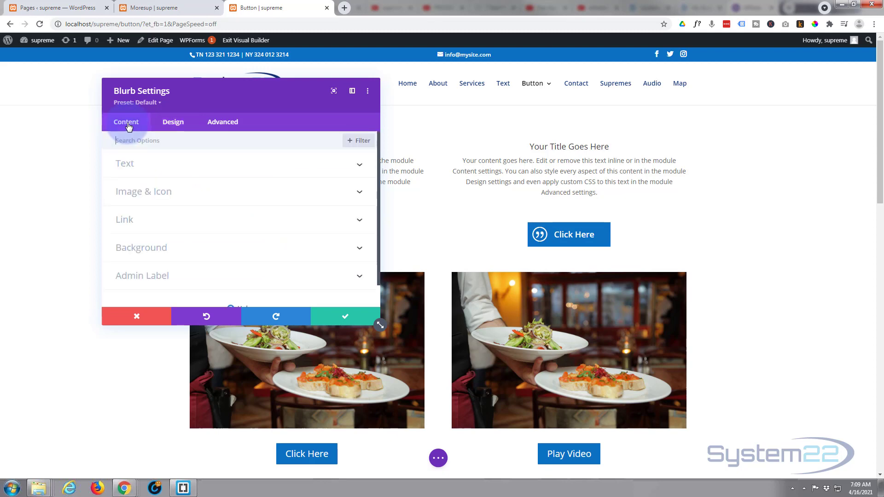
click(141, 248)
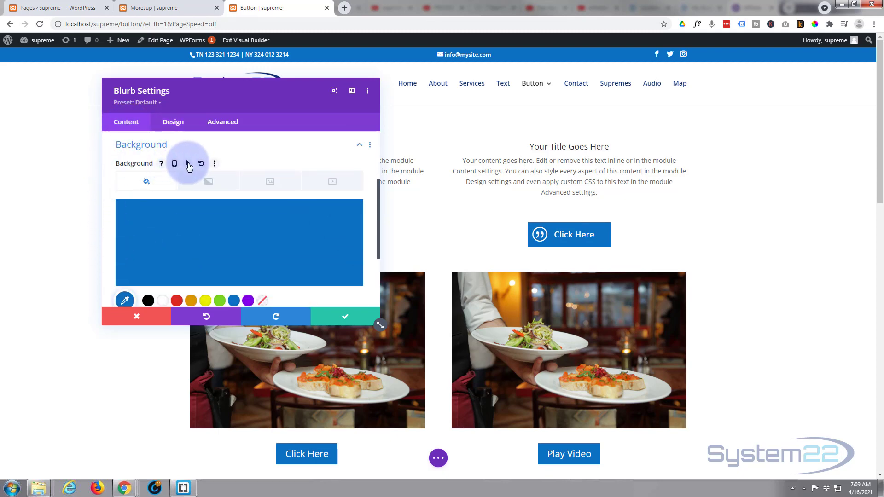
click(187, 164)
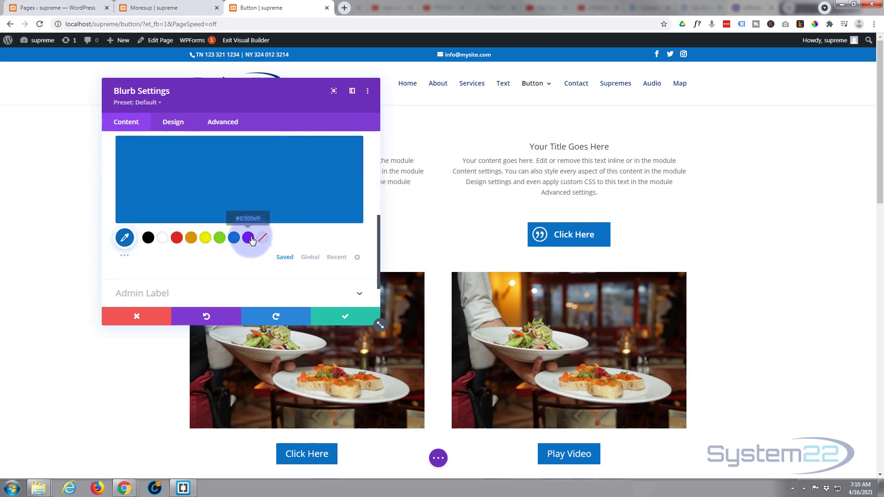
click(248, 238)
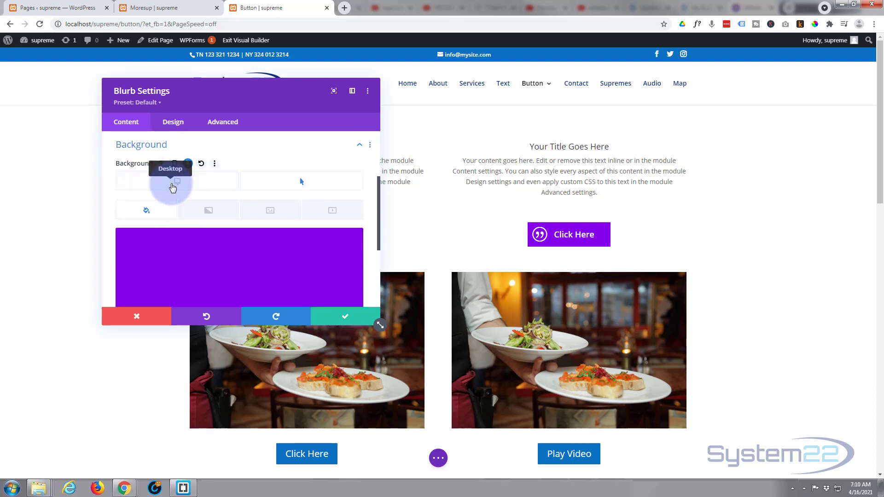
Switch between Desktop and Hover states to confirm blue normal and purple hover backgrounds.
click(188, 163)
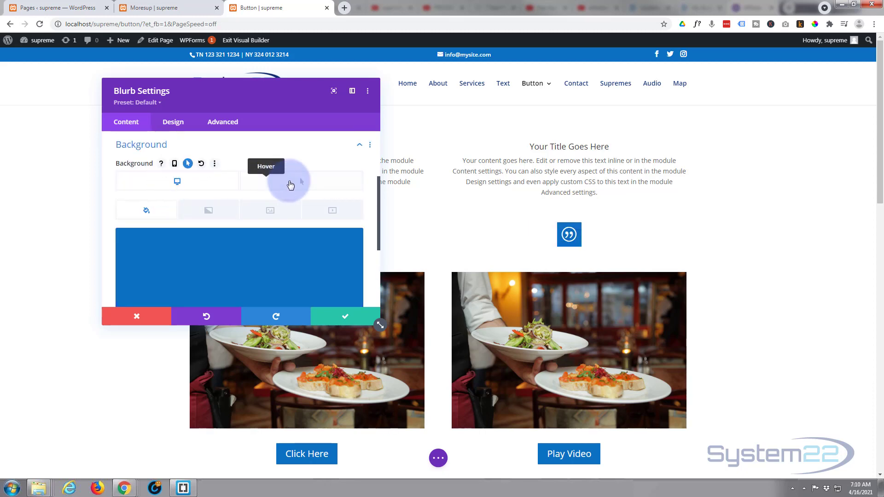
click(298, 180)
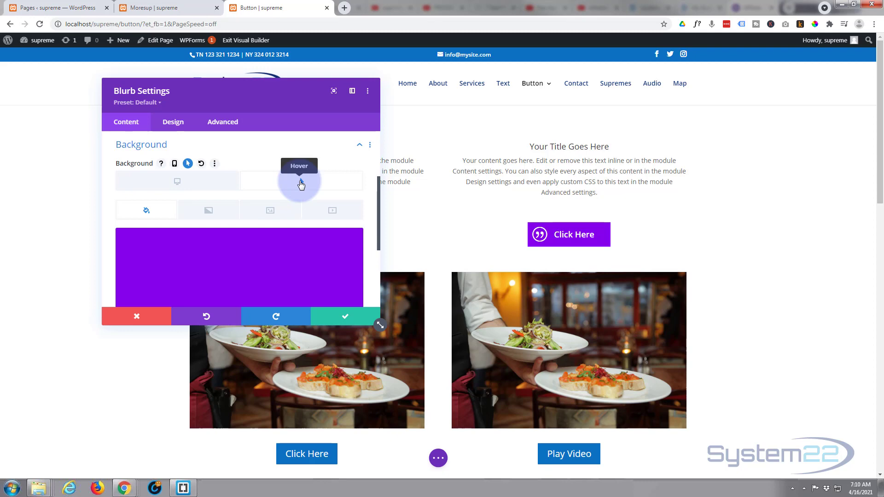
mouse_move(207, 181)
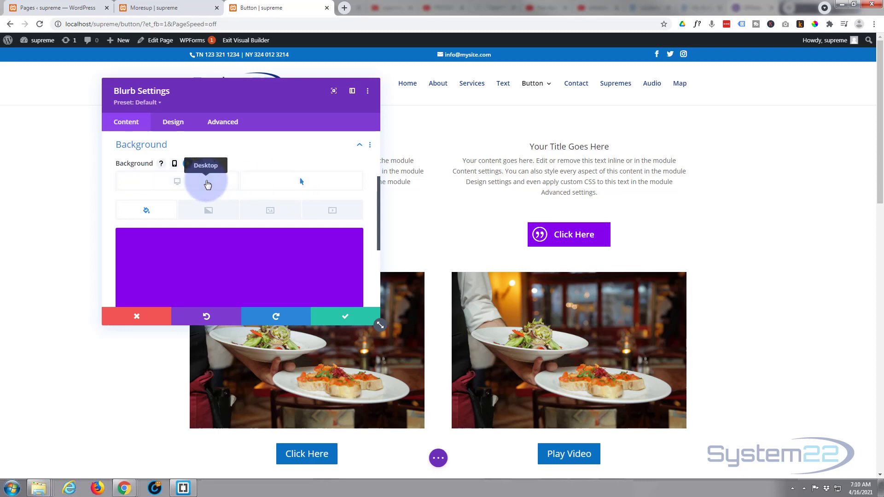
click(301, 182)
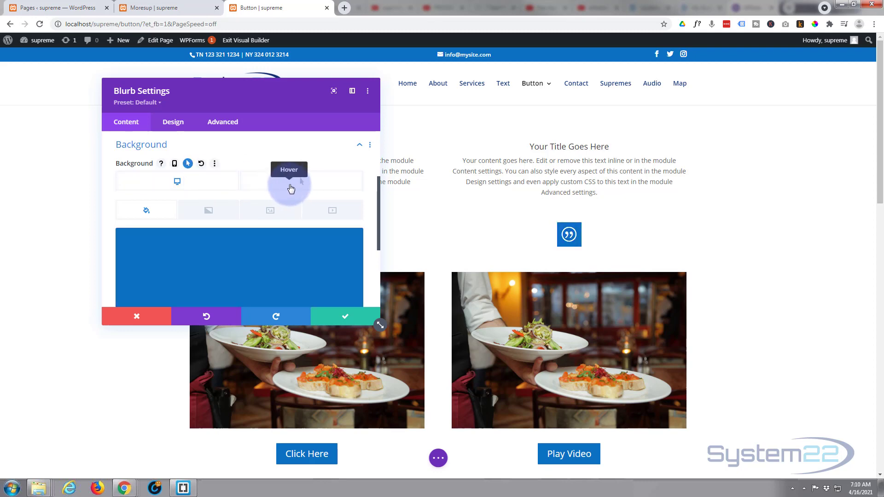
click(289, 180)
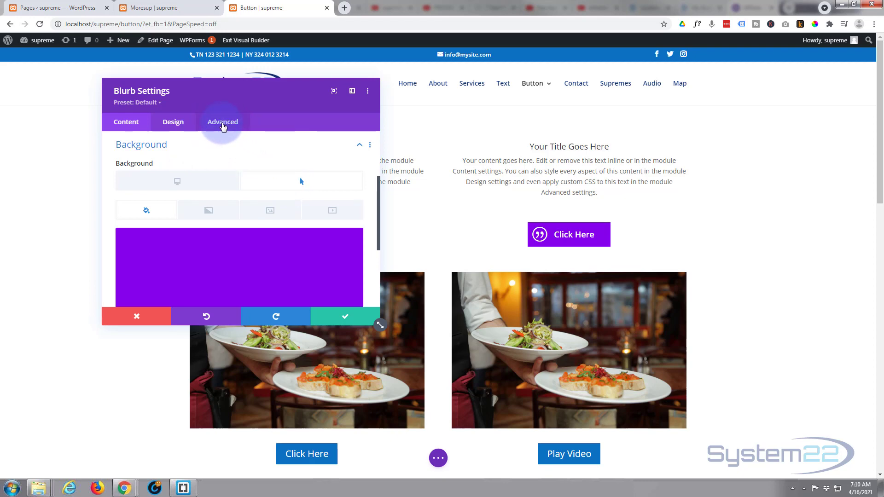
Set the Transitions duration to 650ms with an Ease-In-Out speed curve.
click(222, 122)
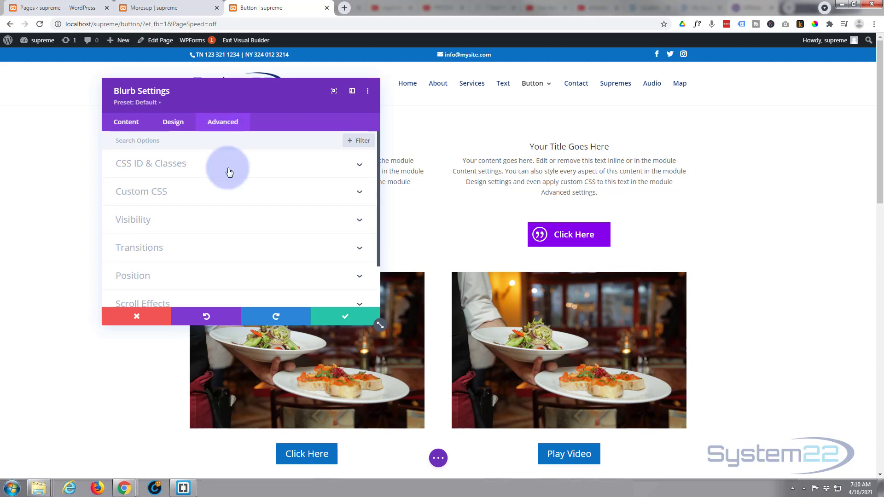
click(139, 248)
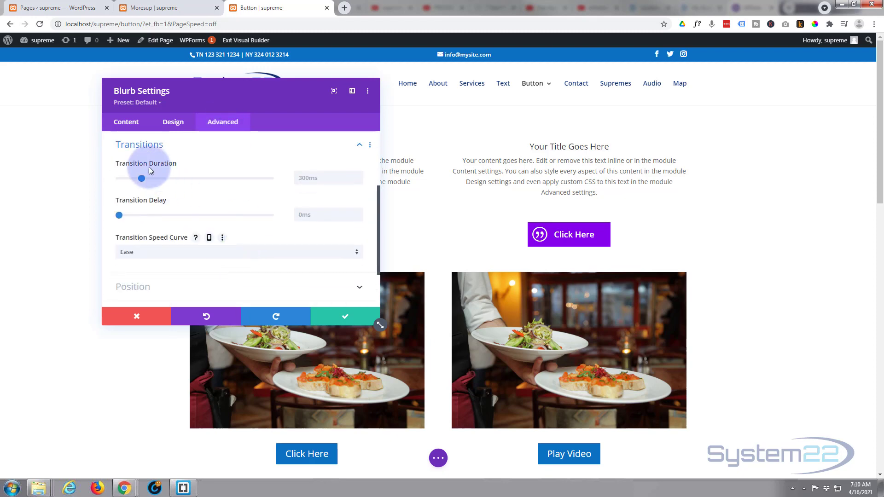
click(328, 178)
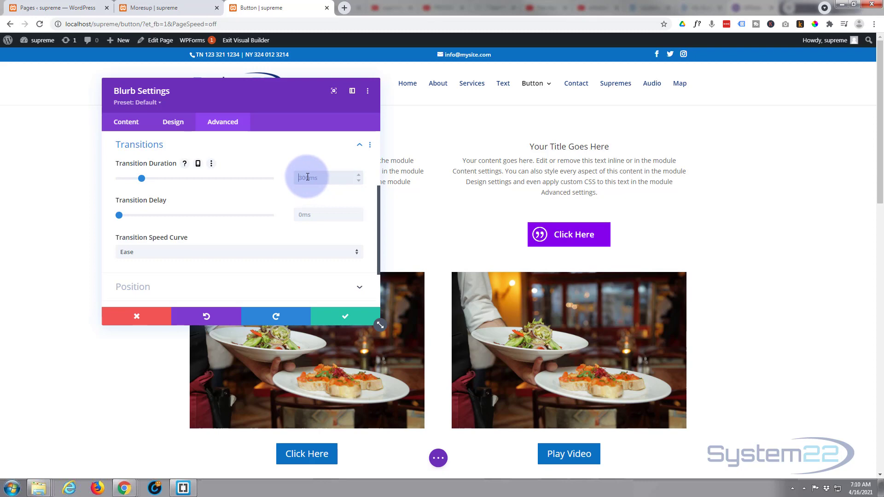
text(650)
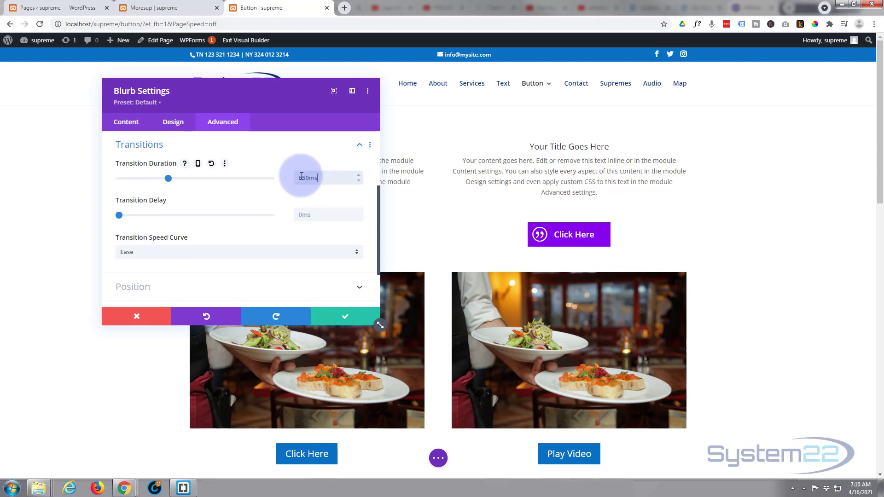
text(650ms)
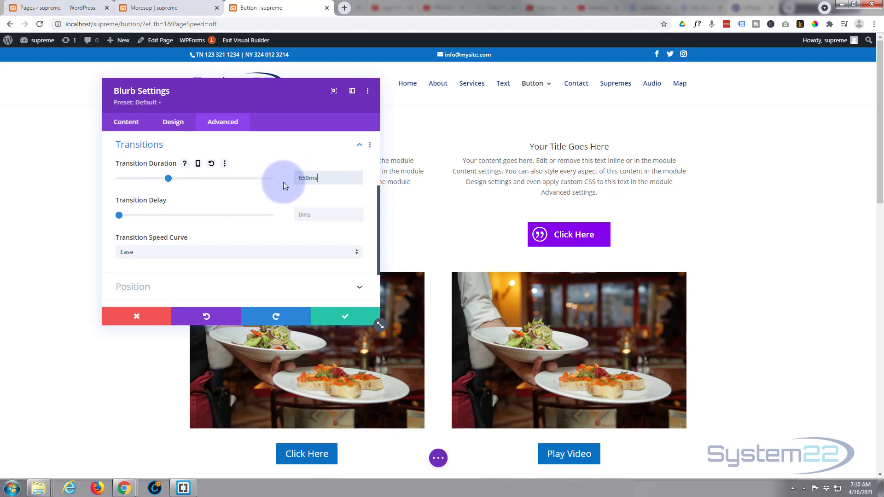
mouse_move(180, 257)
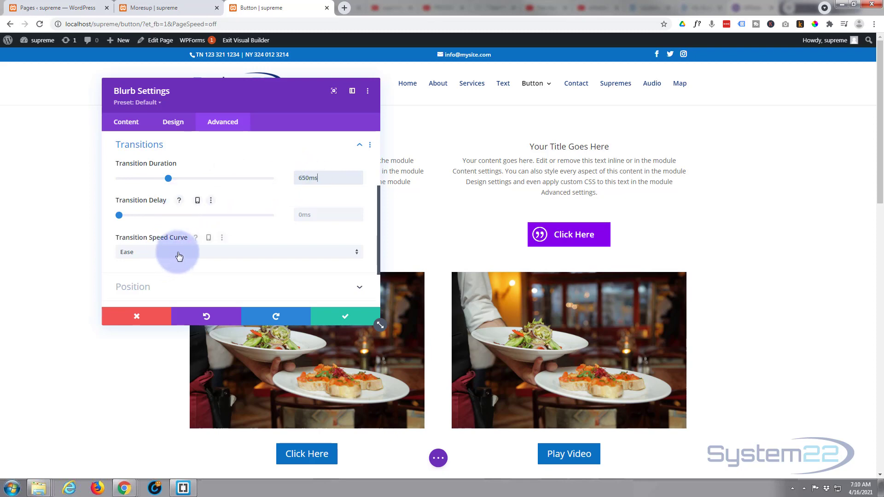
click(236, 251)
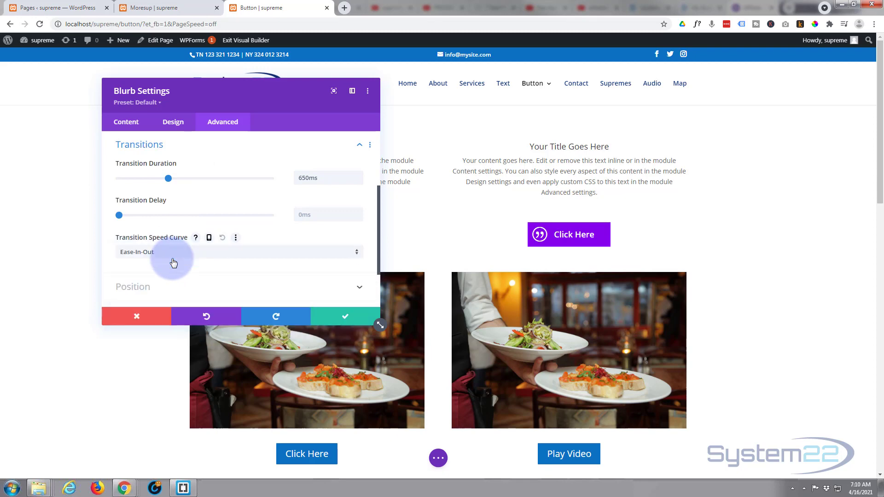
mouse_move(205, 227)
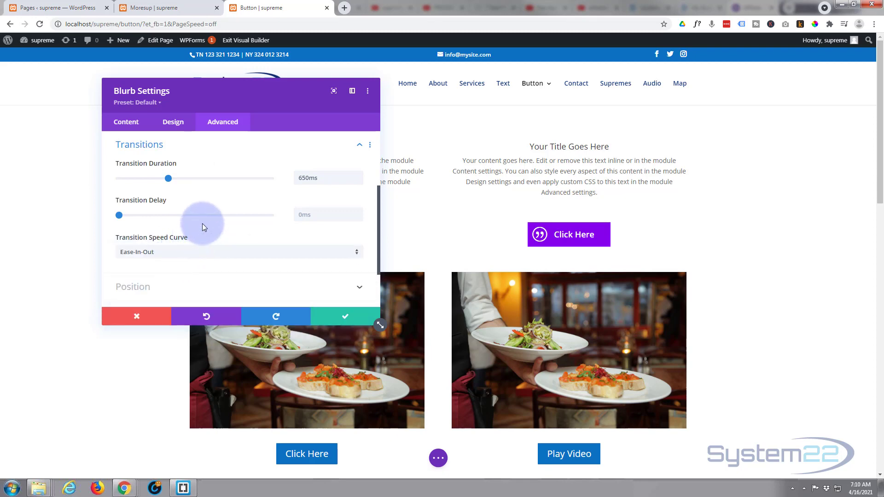
mouse_move(193, 220)
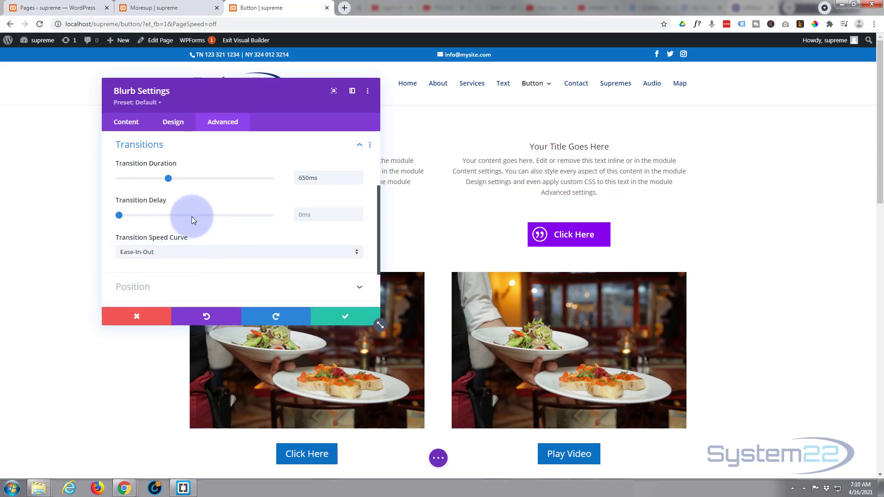
mouse_move(275, 316)
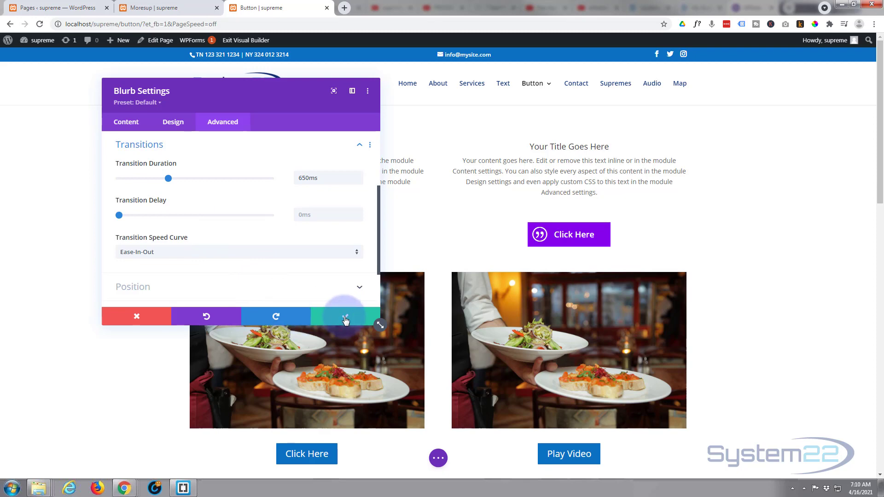
Confirm the blurb settings, save the page and exit to the live page.
click(345, 316)
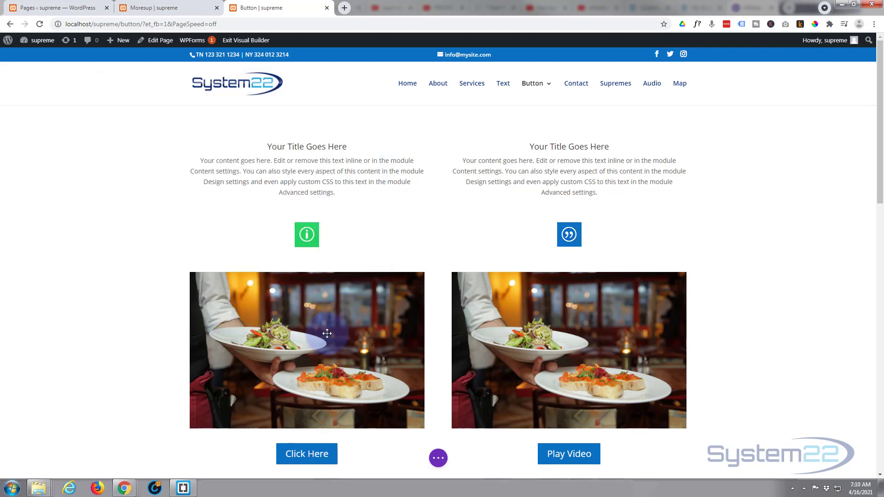
click(437, 458)
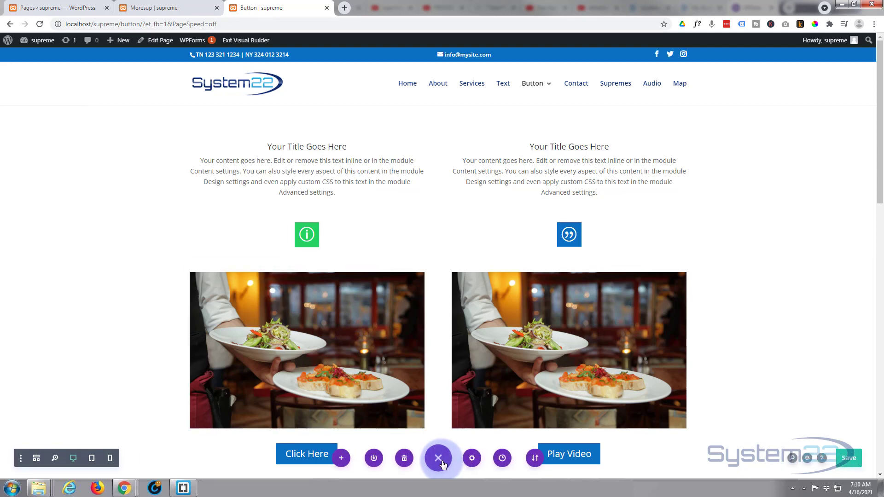
click(438, 458)
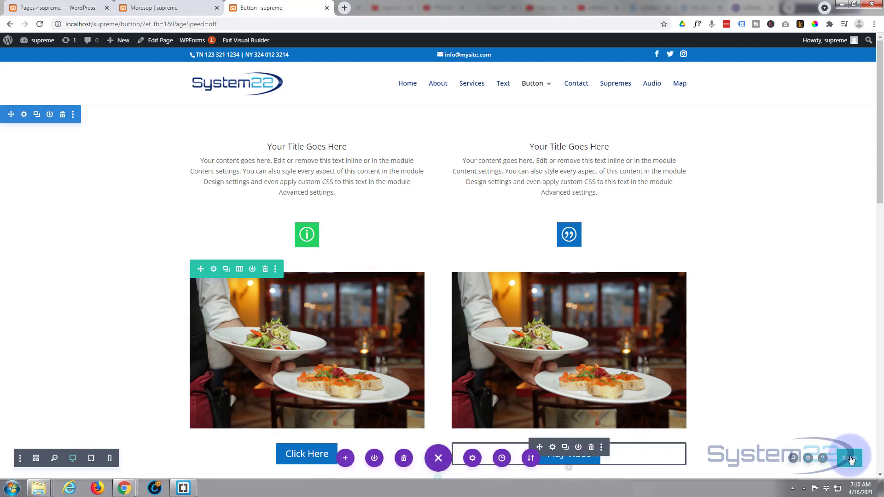
click(848, 458)
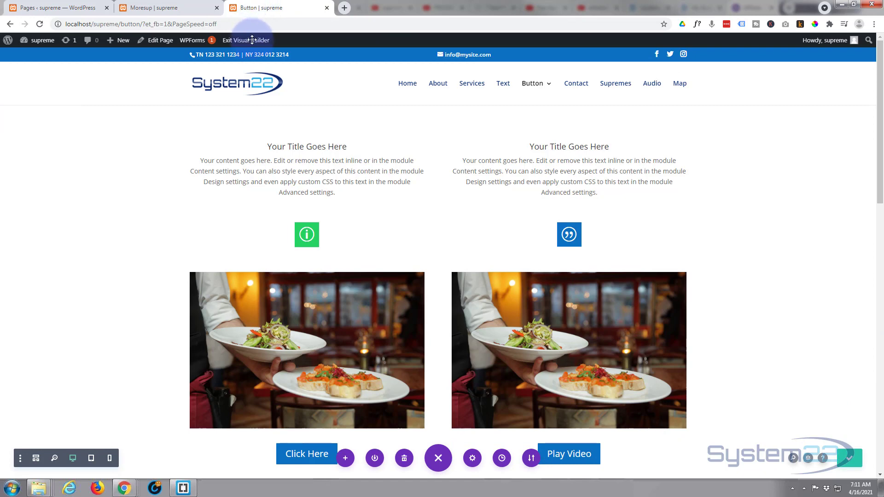
click(245, 40)
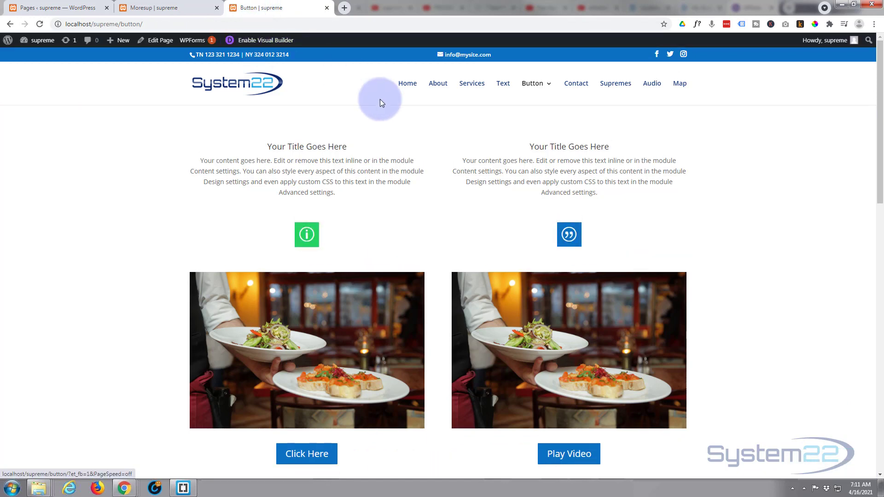
mouse_move(568, 234)
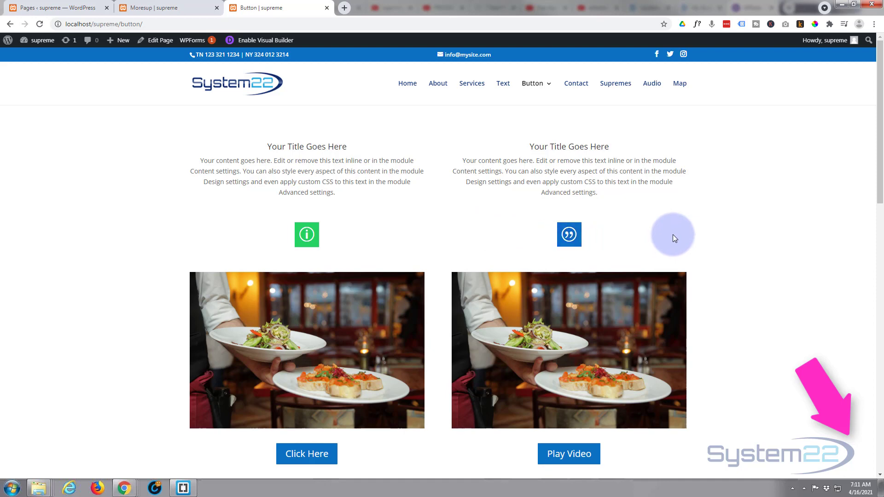
mouse_move(568, 235)
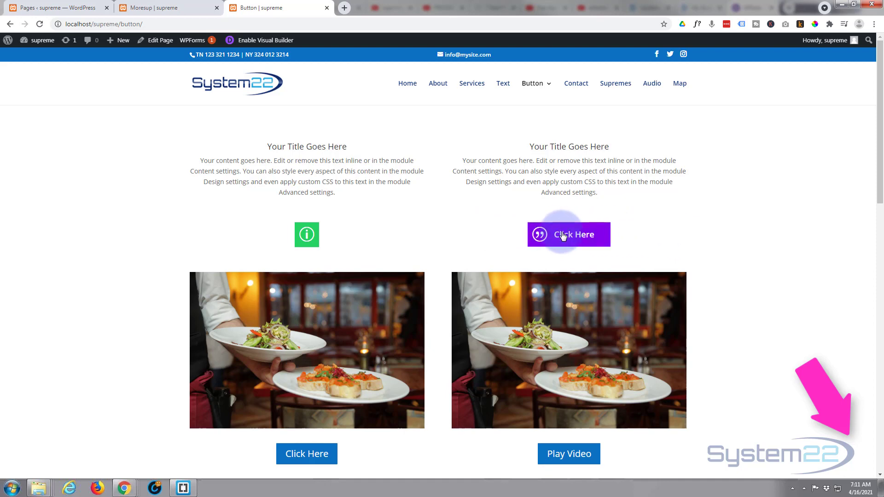
mouse_move(685, 233)
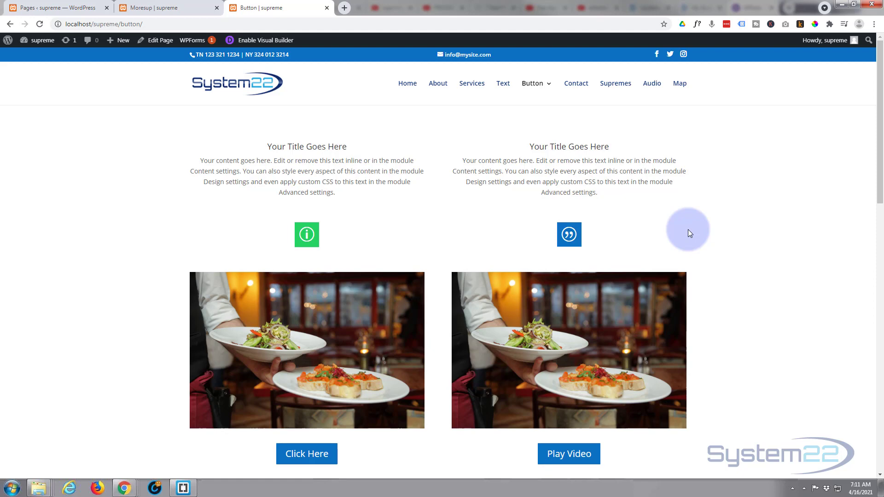
mouse_move(686, 231)
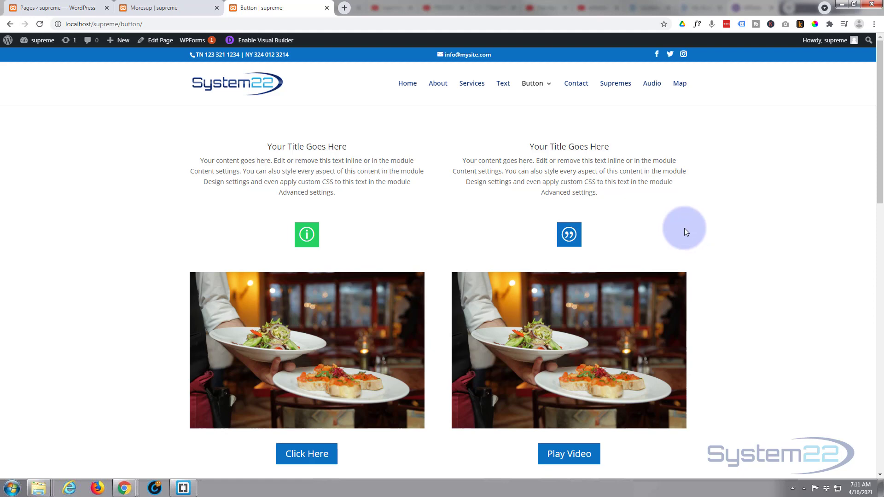
mouse_move(569, 234)
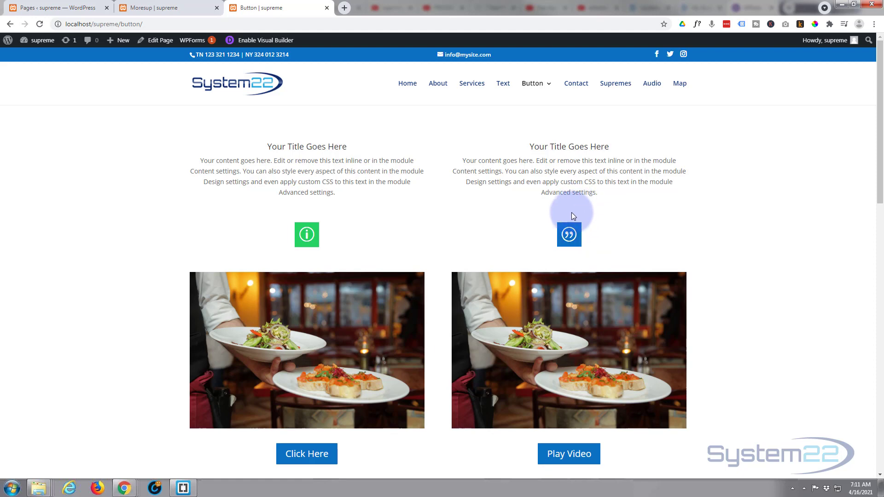
mouse_move(568, 235)
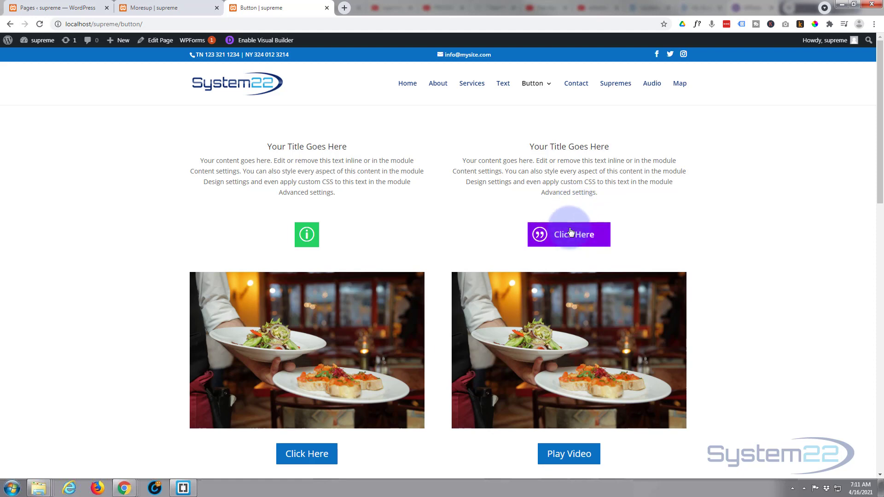
mouse_move(592, 210)
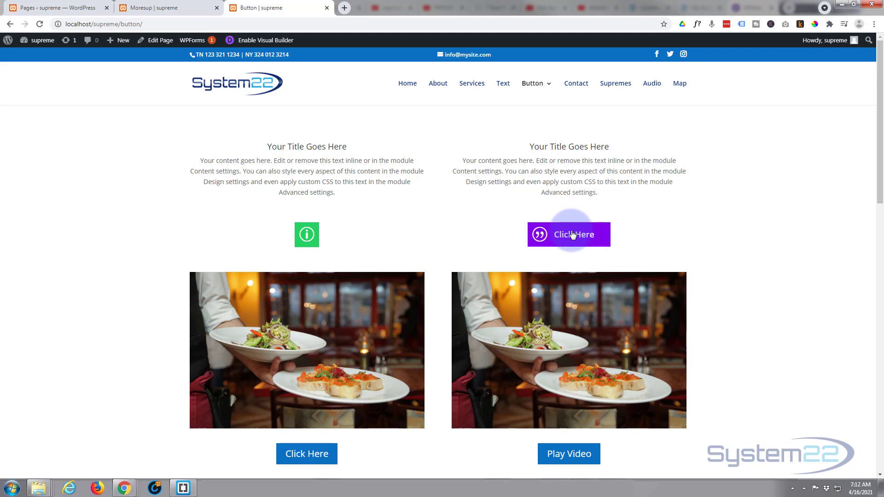
mouse_move(653, 234)
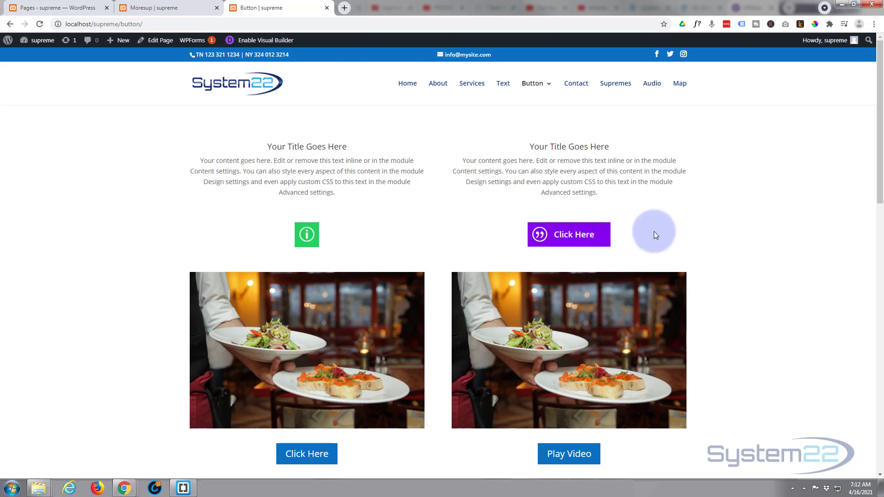